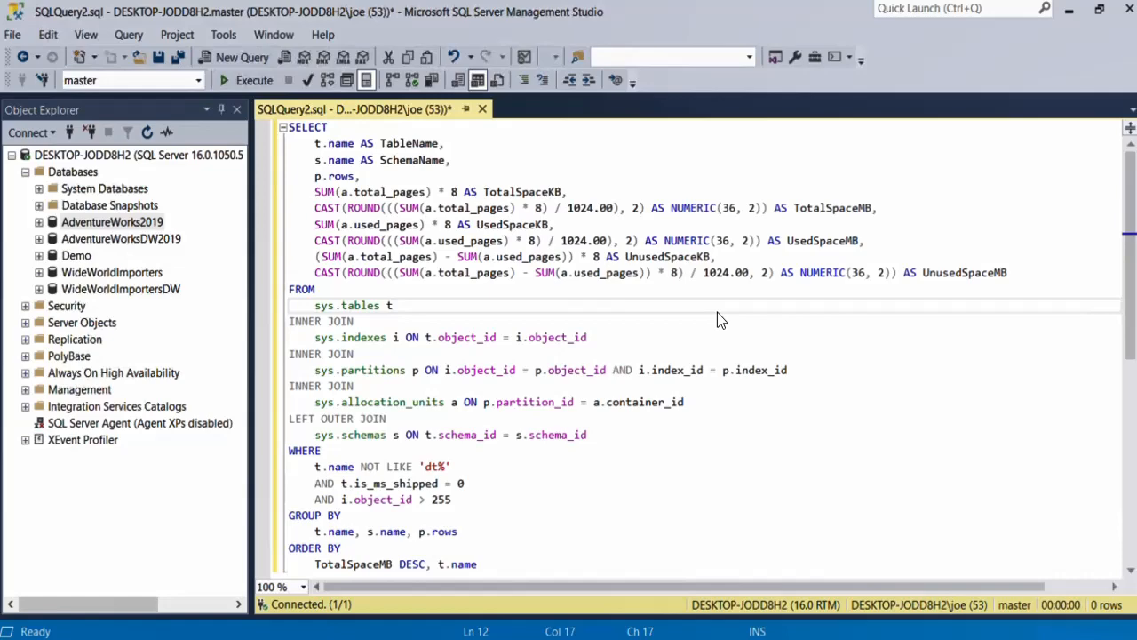
mouse_move(177, 407)
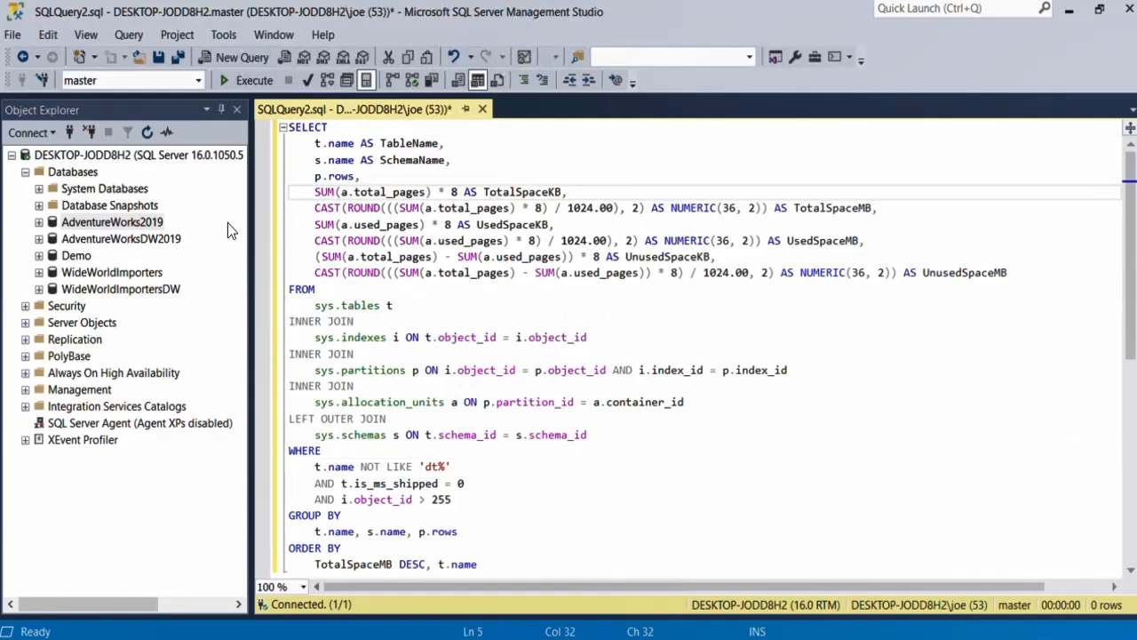
Step: Run the table-size query on AdventureWorks2019, listing 71 tables with Person largest at 32.66 MB
left_click(112, 221)
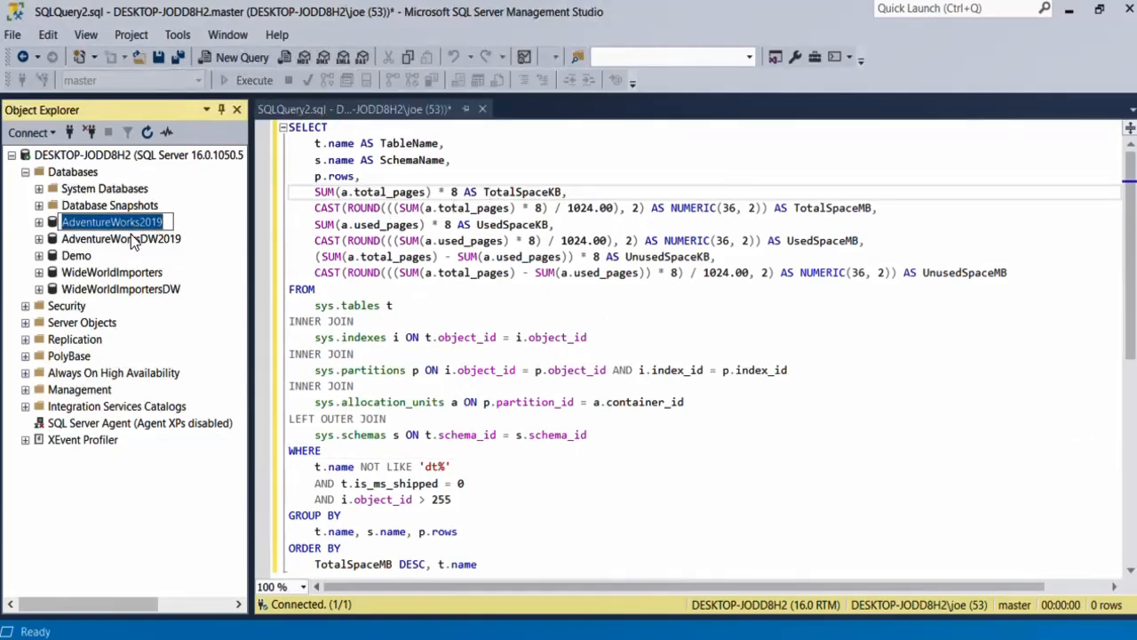
left_click(75, 255)
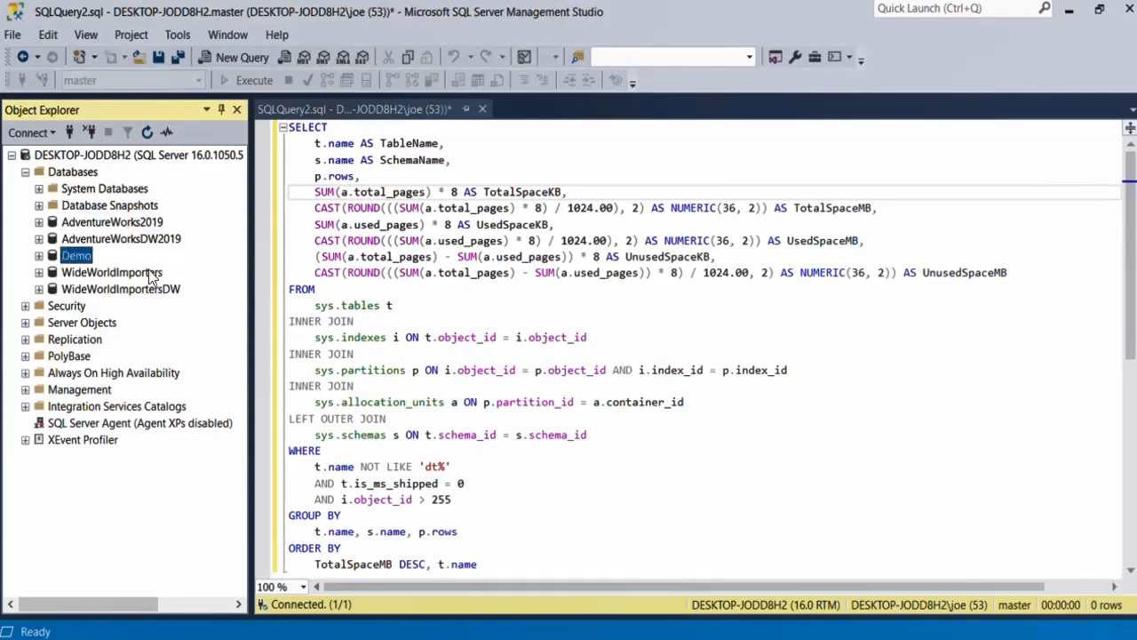
mouse_move(135, 229)
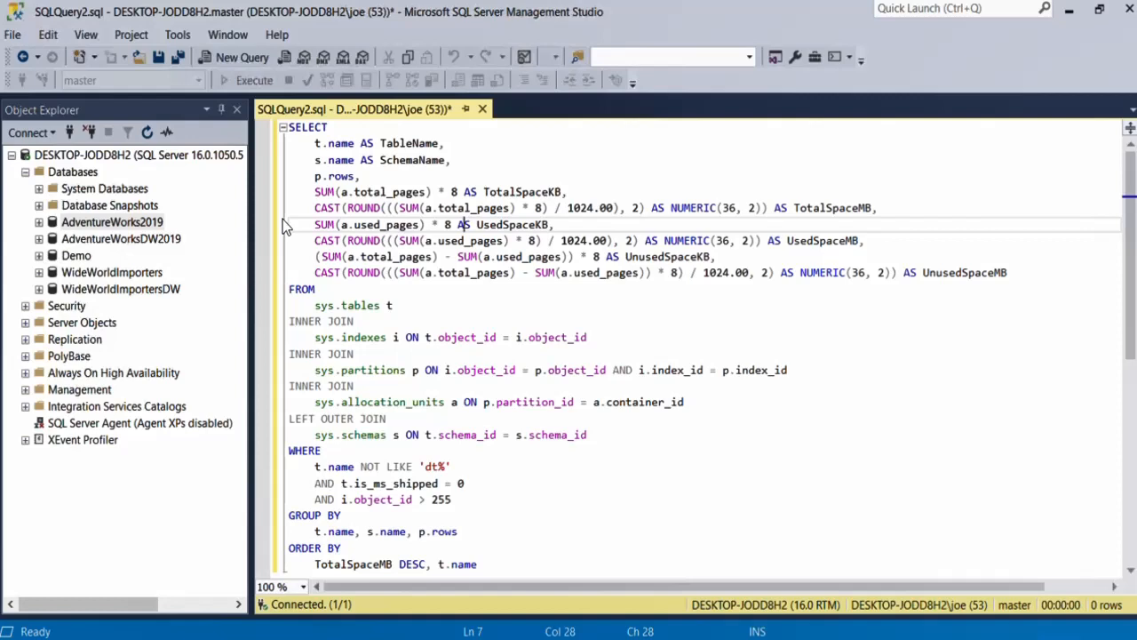
left_click(110, 222)
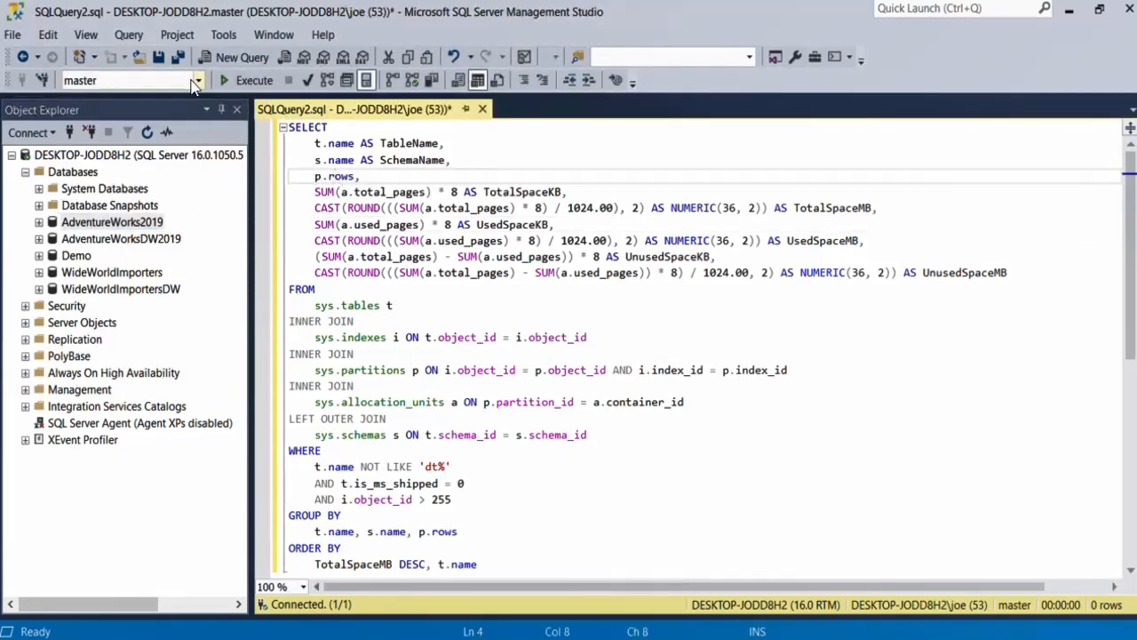
left_click(198, 80)
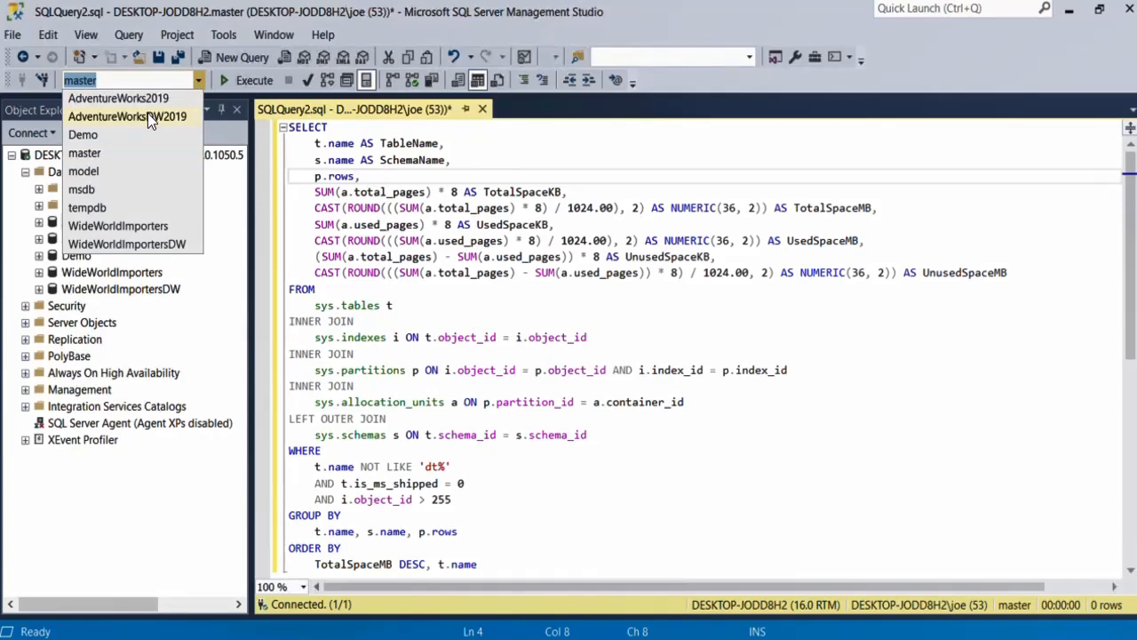
left_click(118, 97)
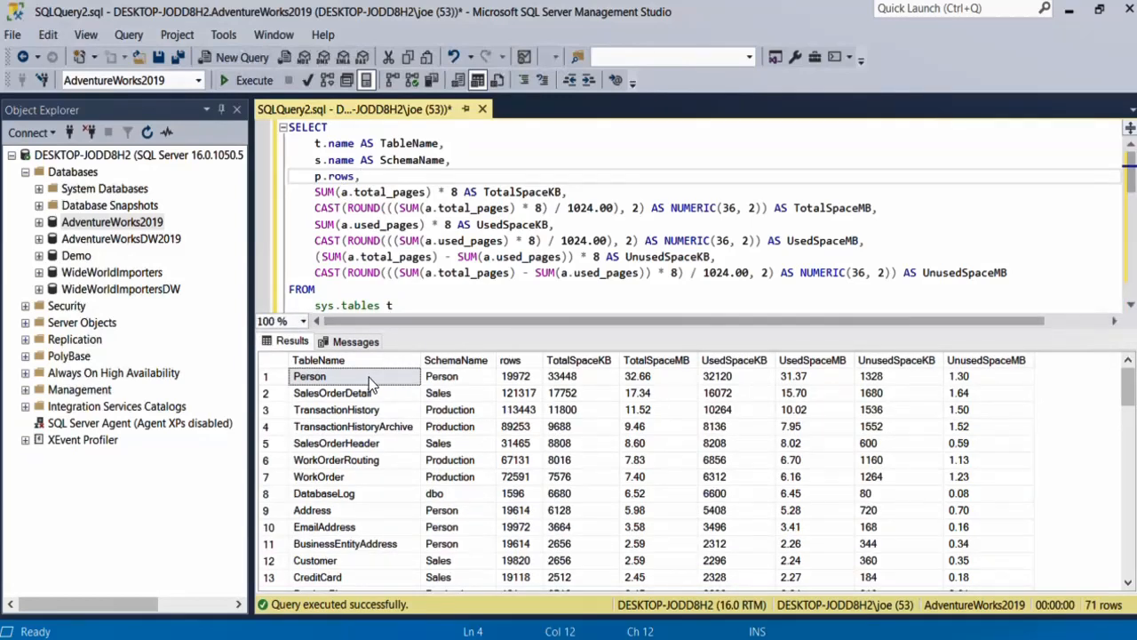
left_click(456, 375)
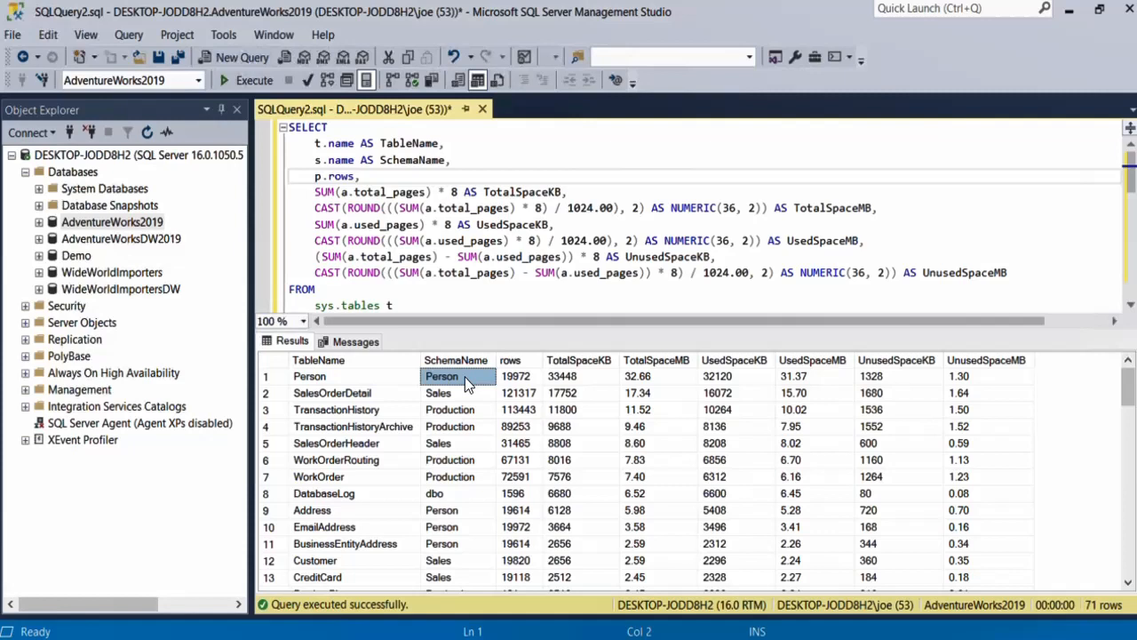
left_click(517, 376)
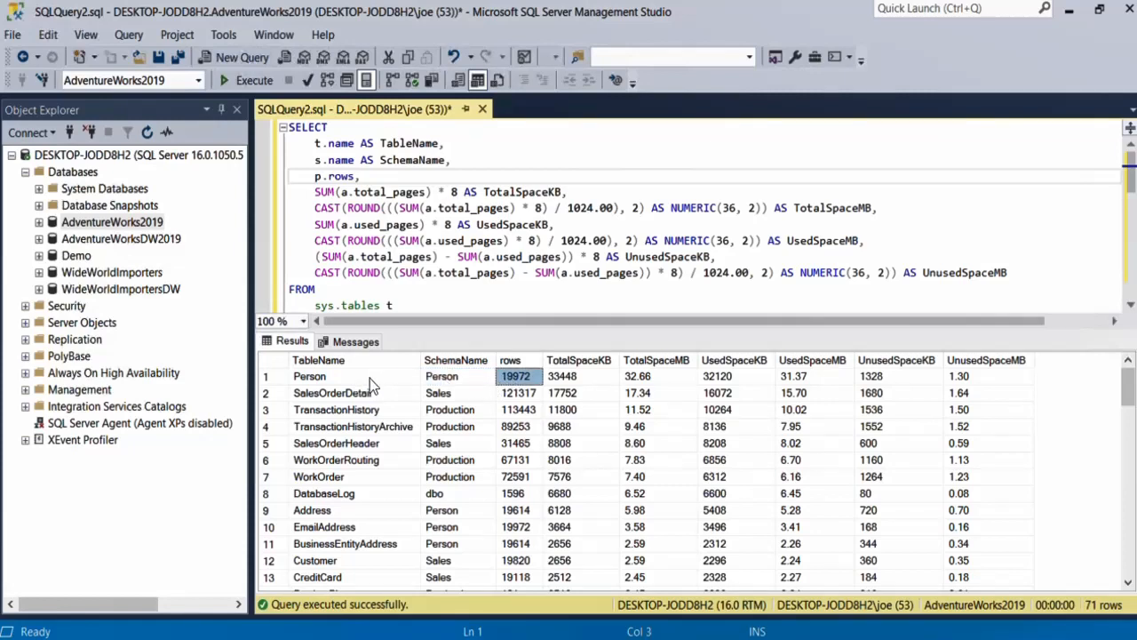
left_click(309, 376)
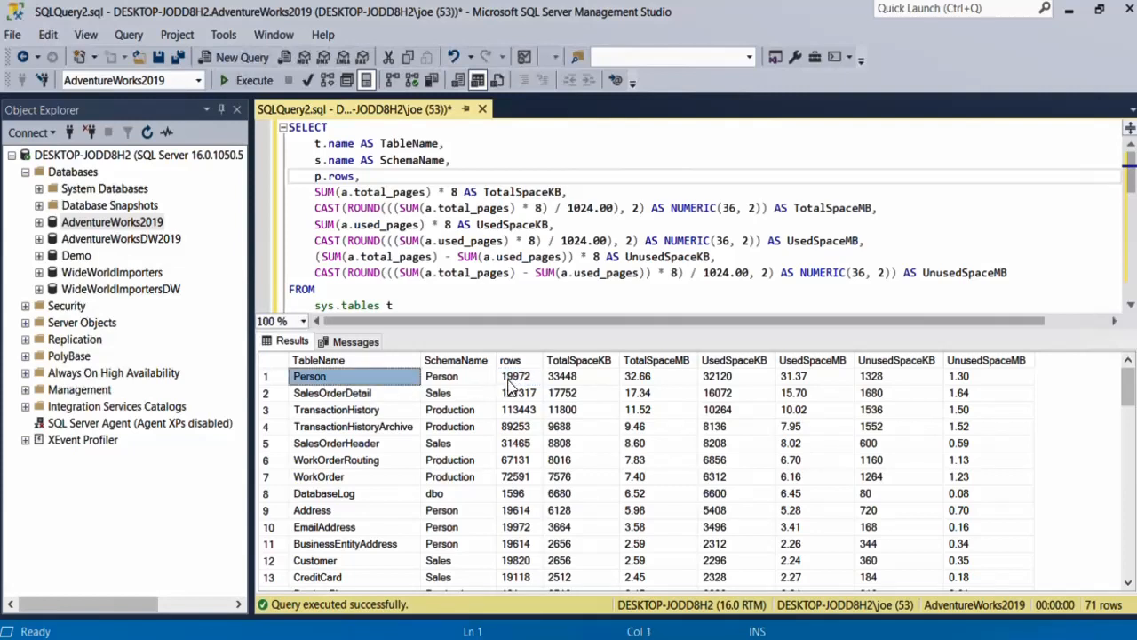
left_click(517, 376)
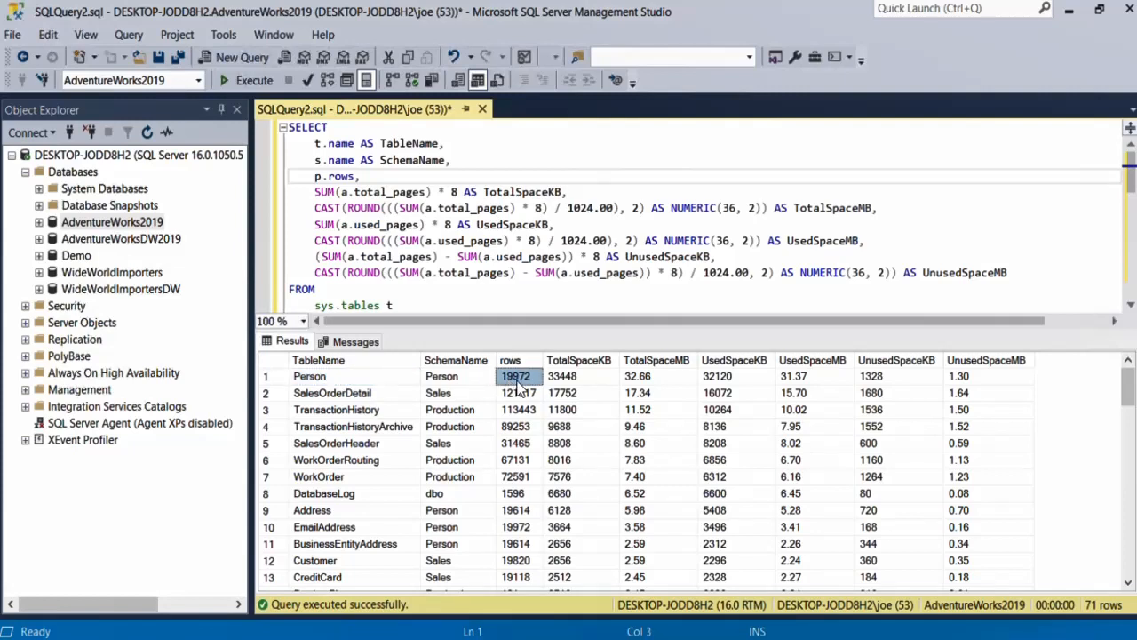
left_click(579, 376)
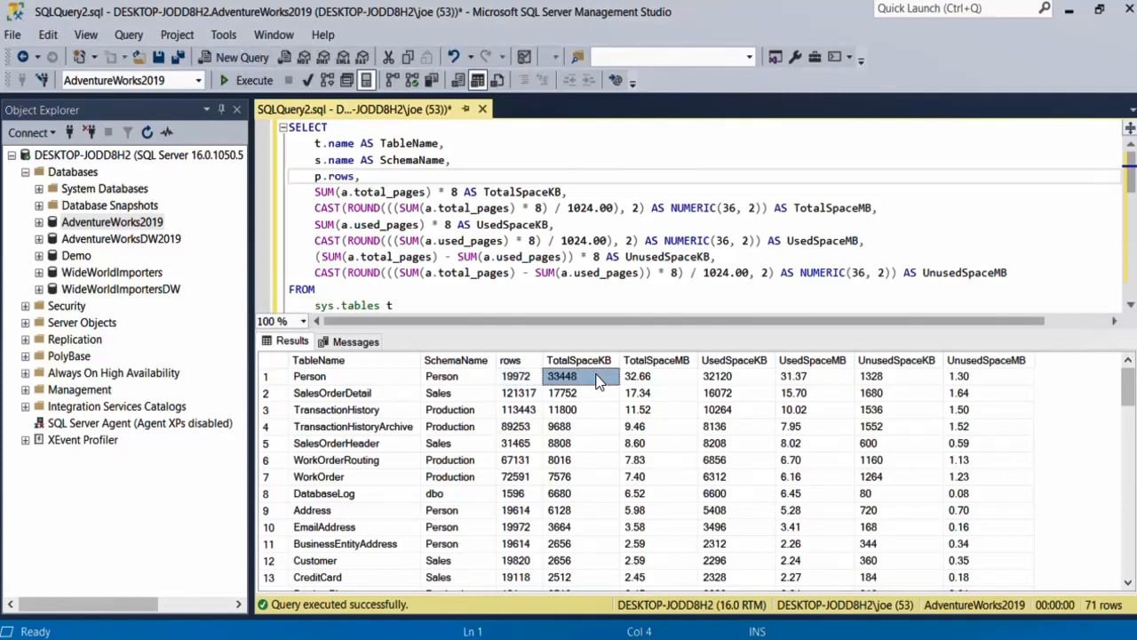
mouse_move(670, 382)
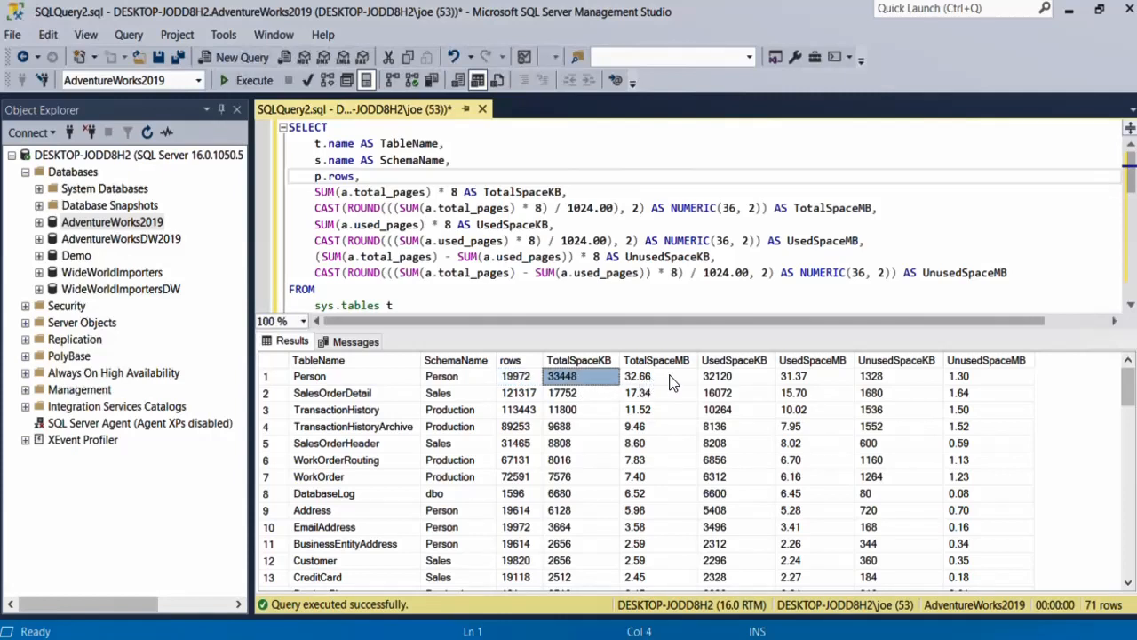
left_click(657, 375)
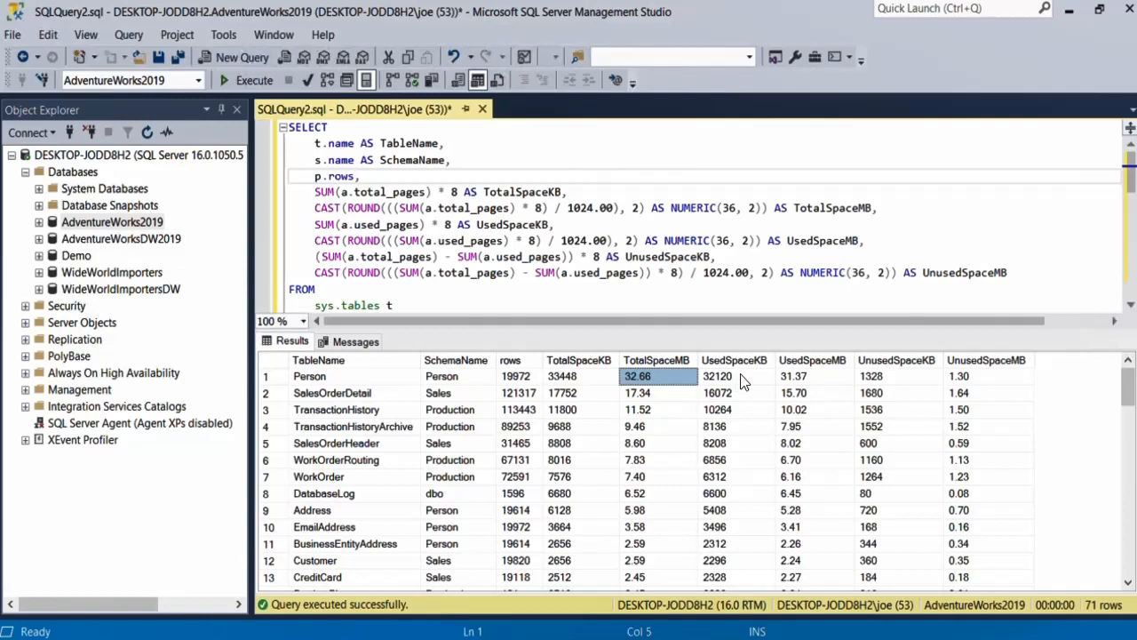
left_click(897, 376)
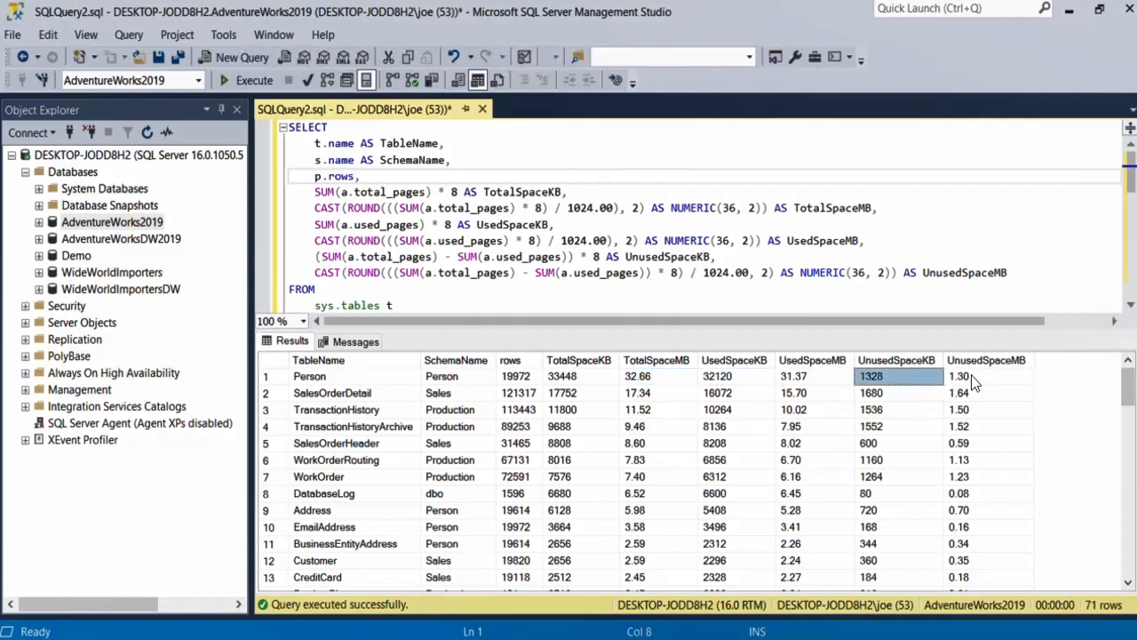
mouse_move(748, 385)
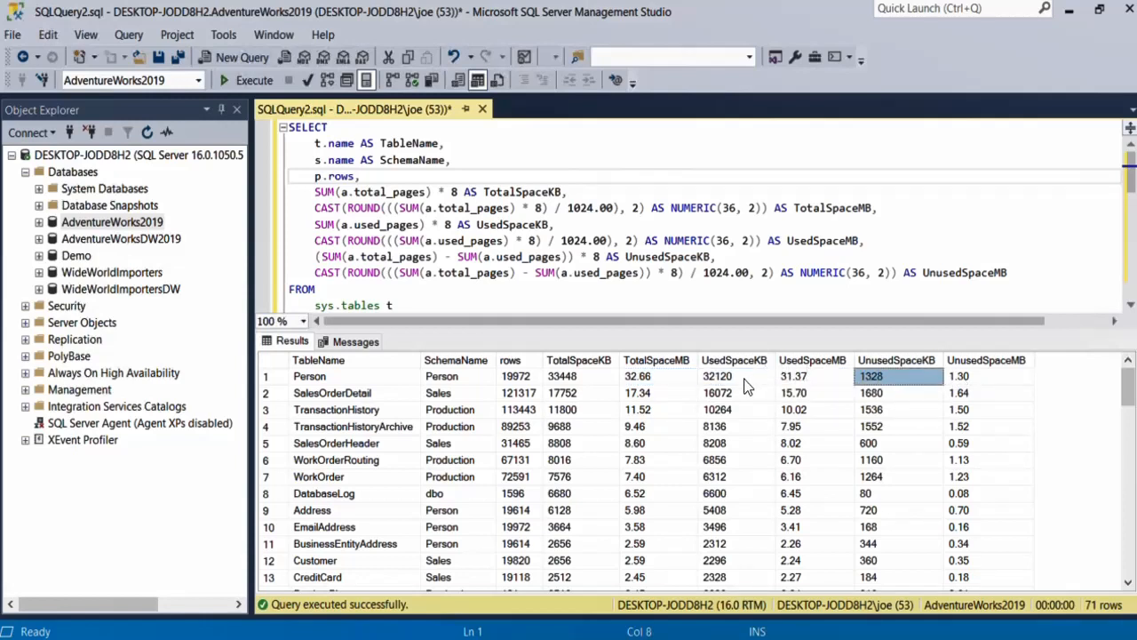
left_click(795, 376)
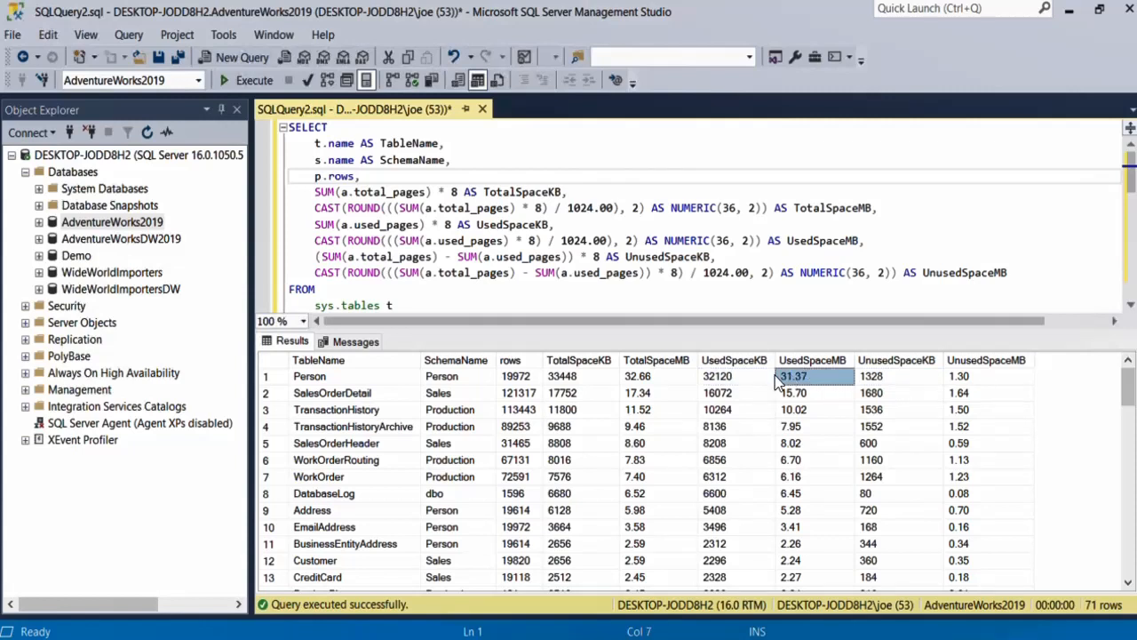
left_click(735, 376)
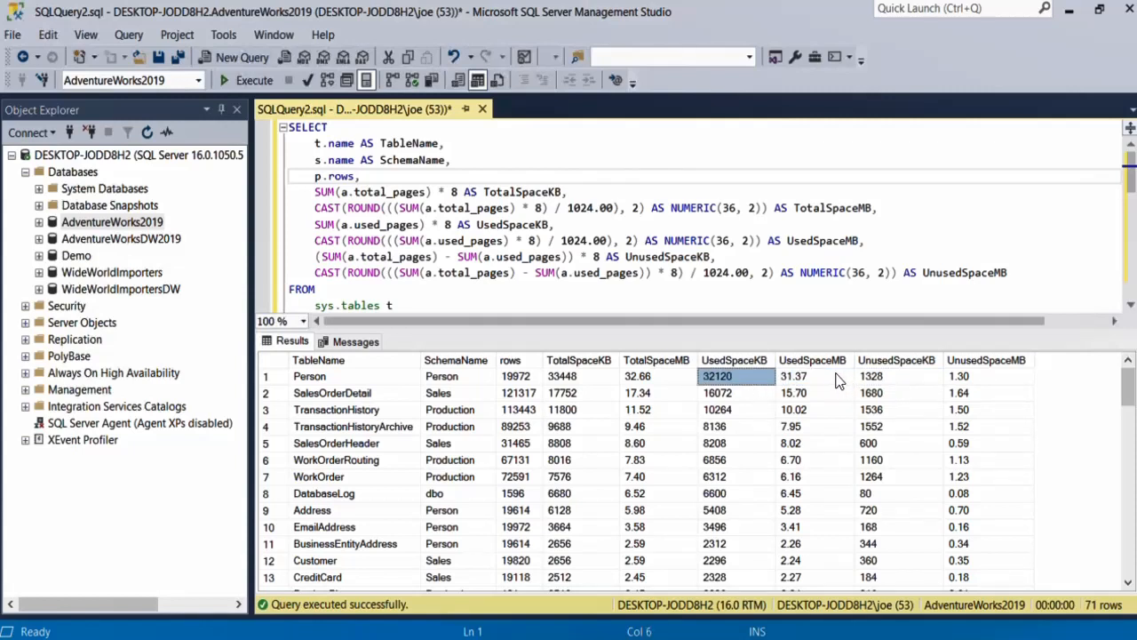
left_click(896, 376)
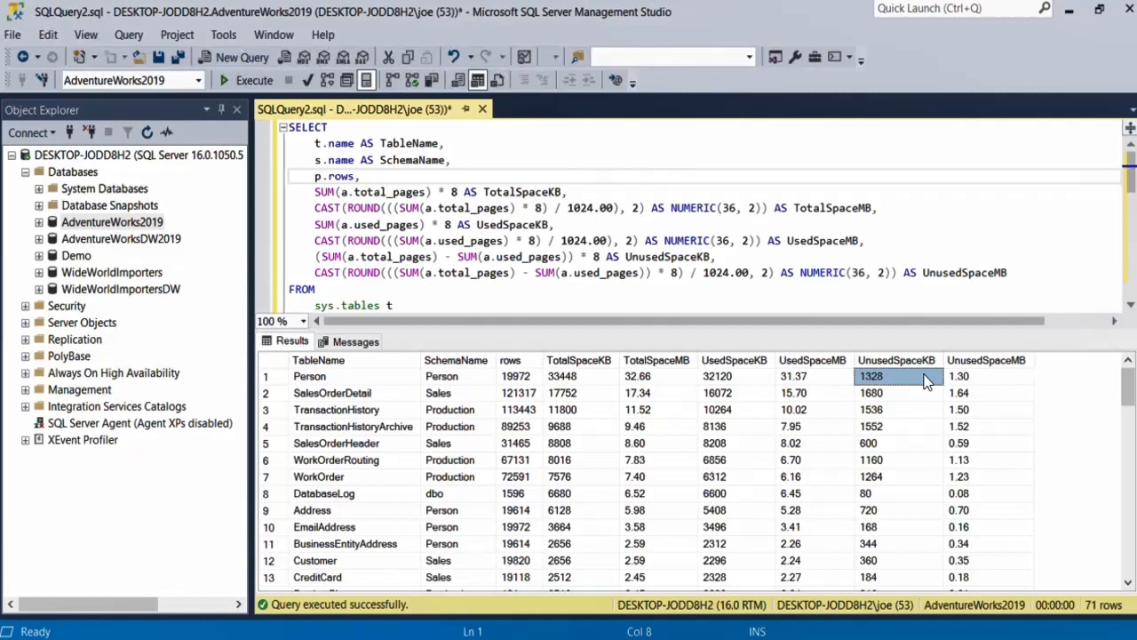
left_click(988, 376)
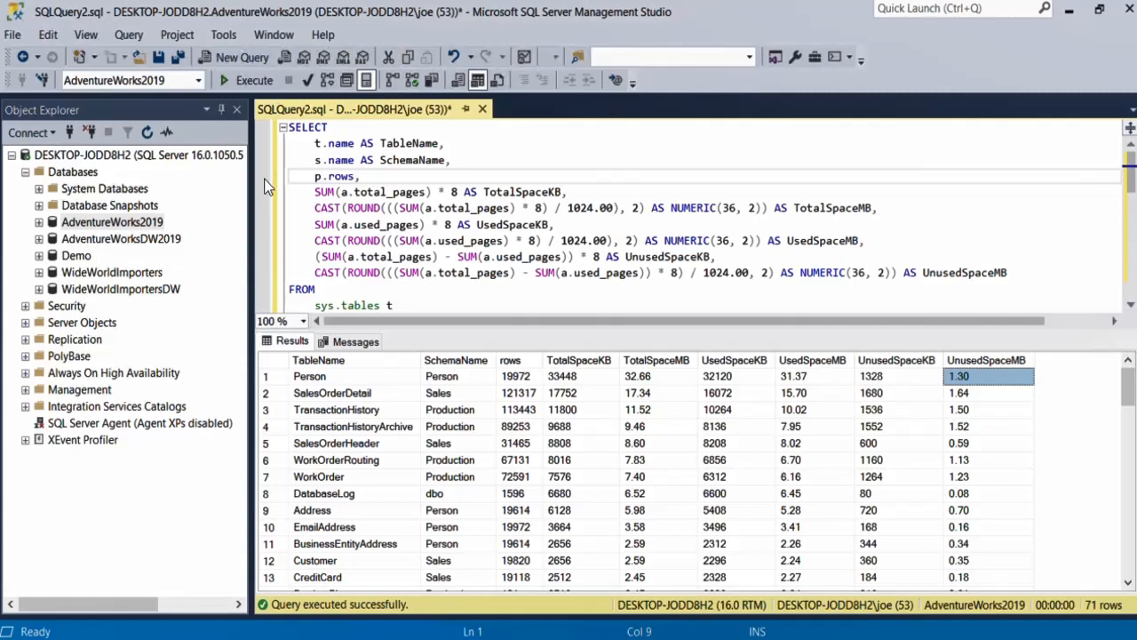
Step: Rerun the query on AdventureWorksDW2019 and review its 31 tables, FactProductInventory largest at 30.95 MB
left_click(200, 80)
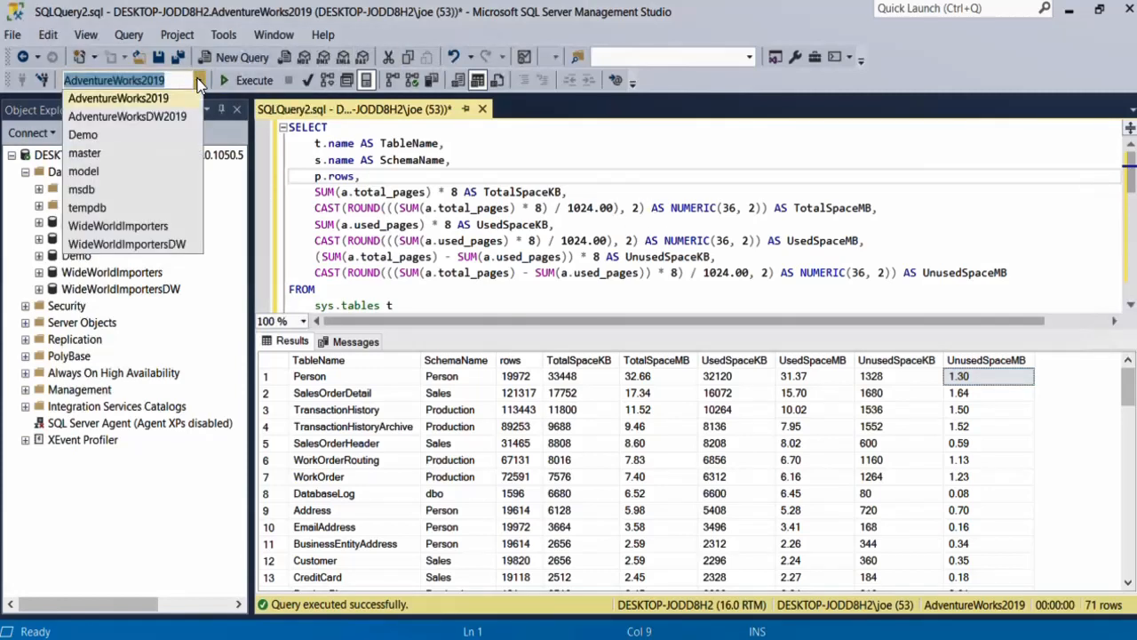
mouse_move(165, 125)
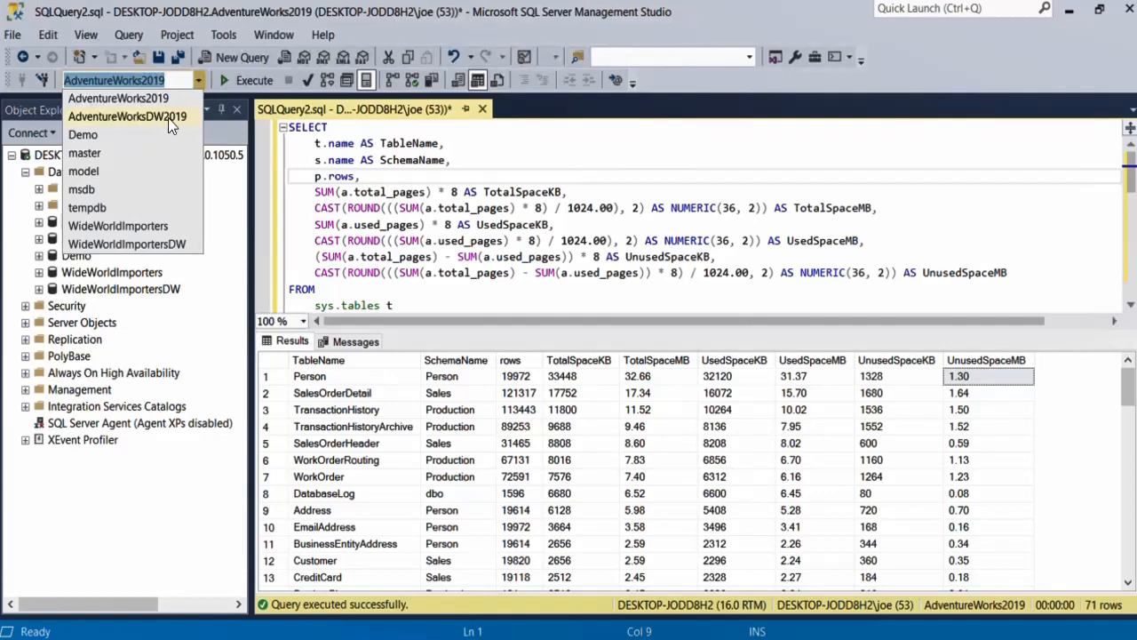
left_click(127, 116)
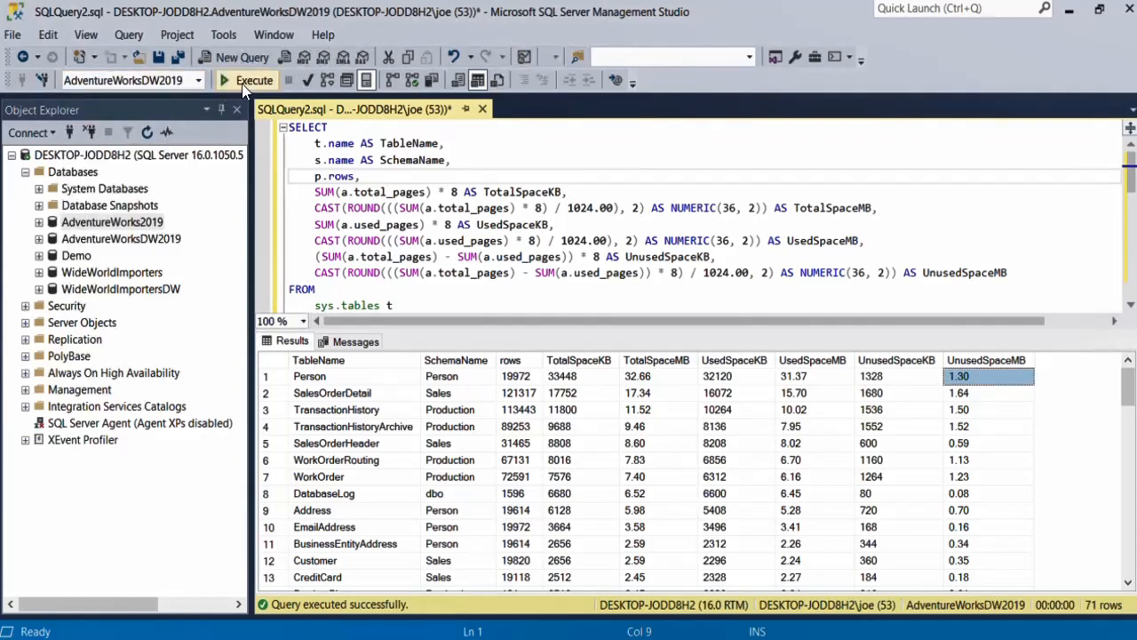
left_click(226, 80)
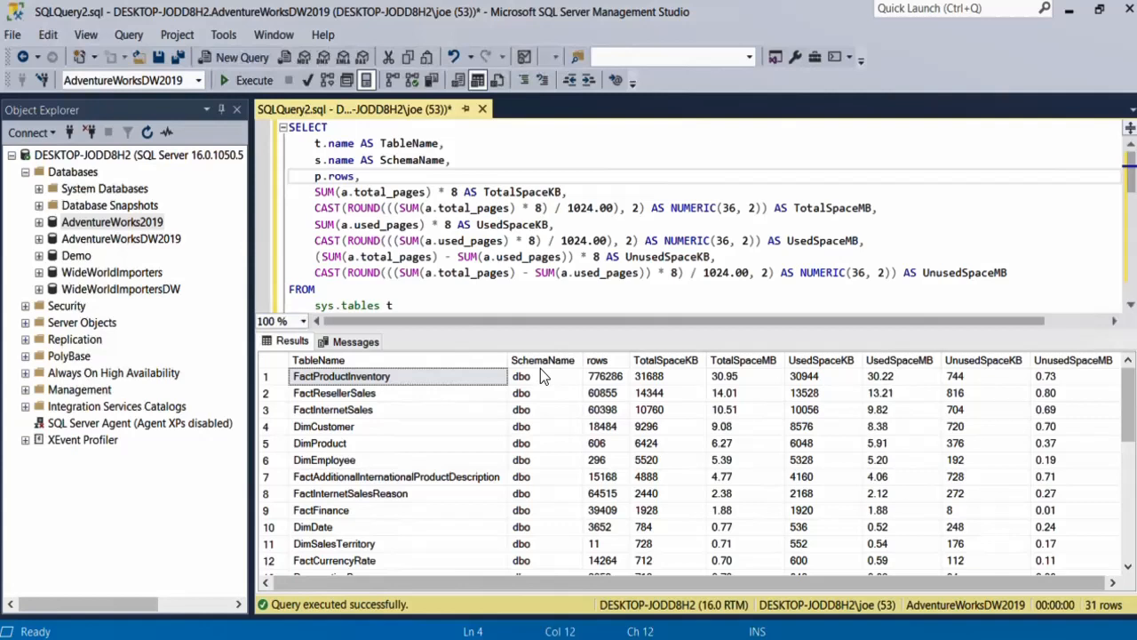
left_click(544, 426)
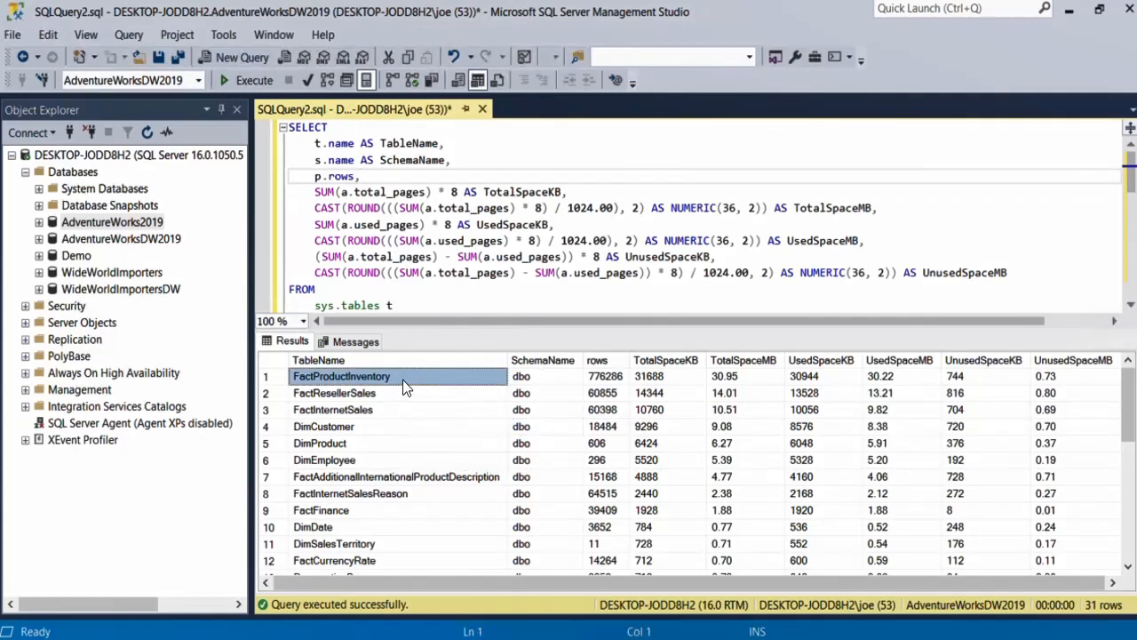
mouse_move(318, 443)
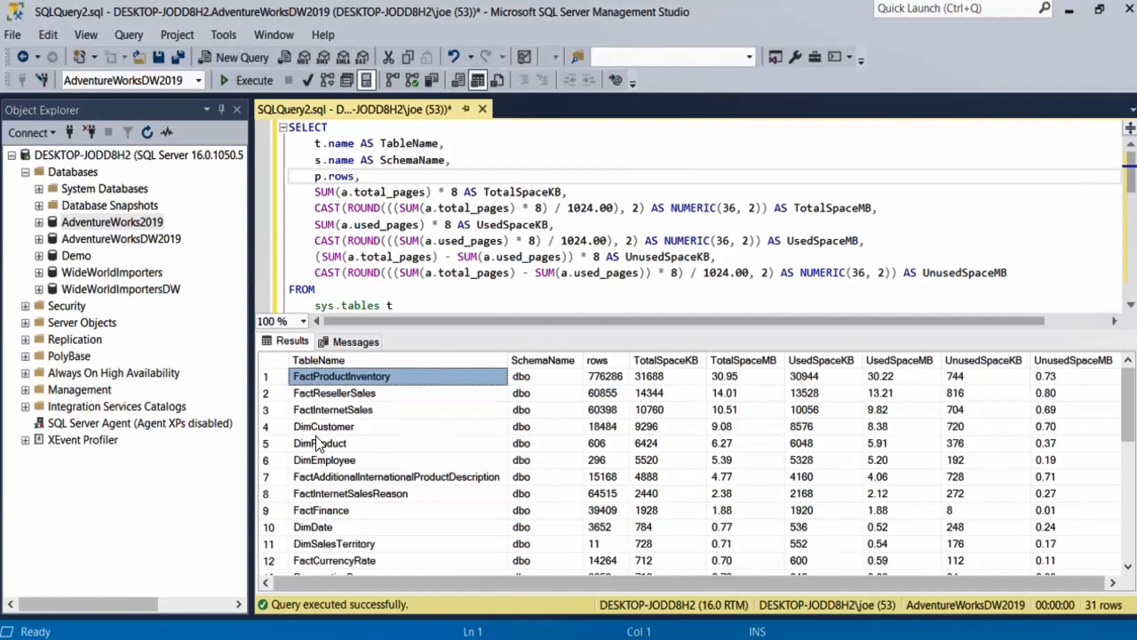
mouse_move(320, 442)
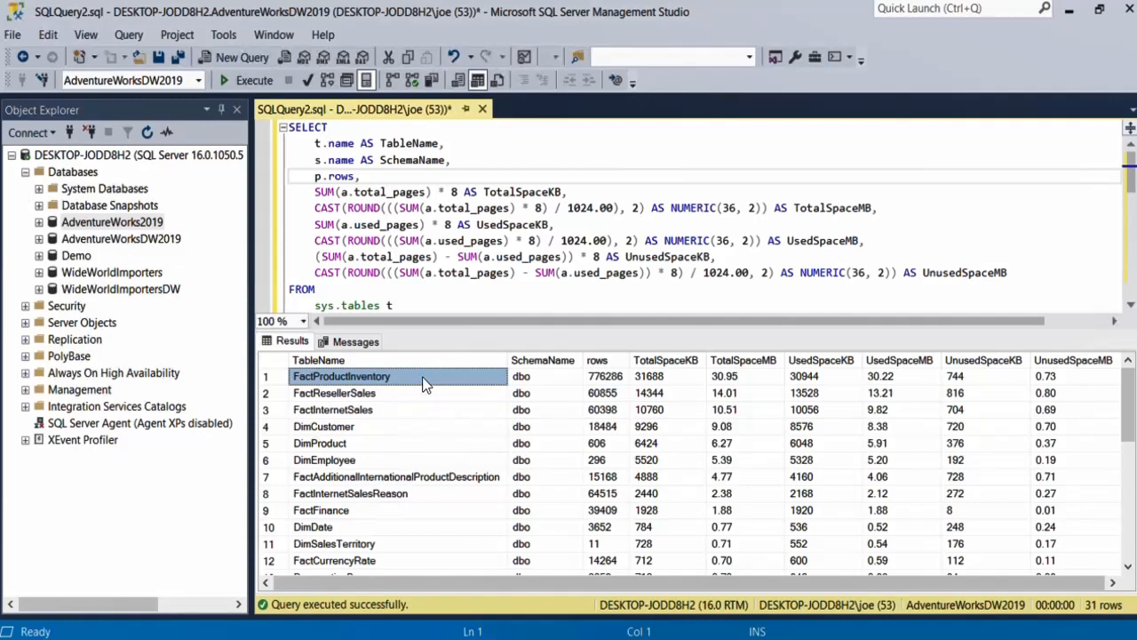
mouse_move(560, 583)
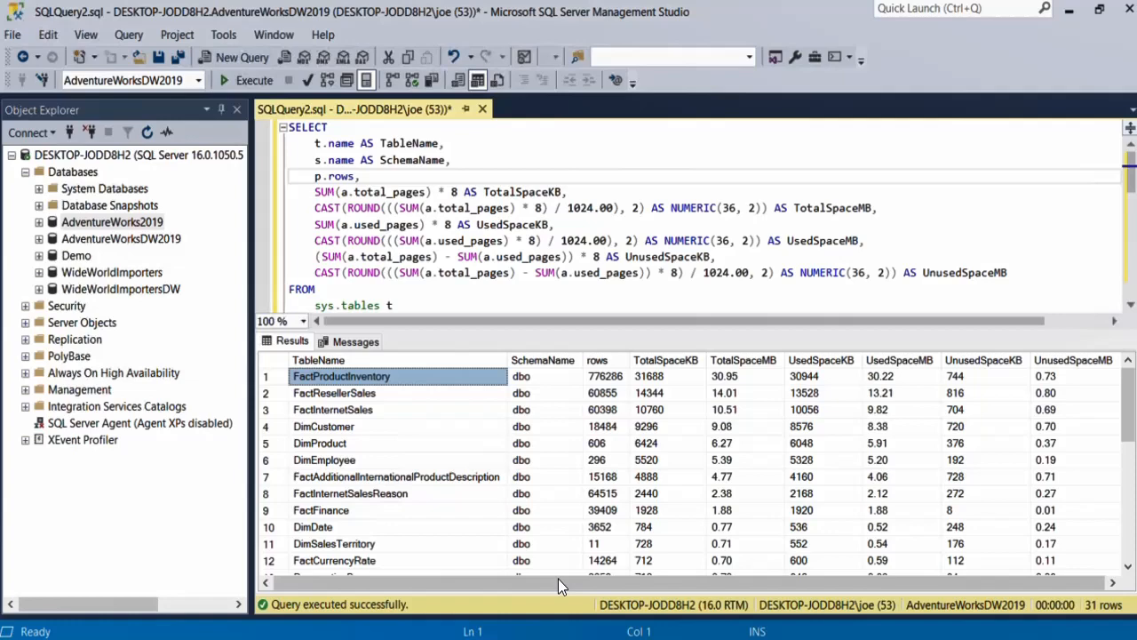
scroll("down", 3)
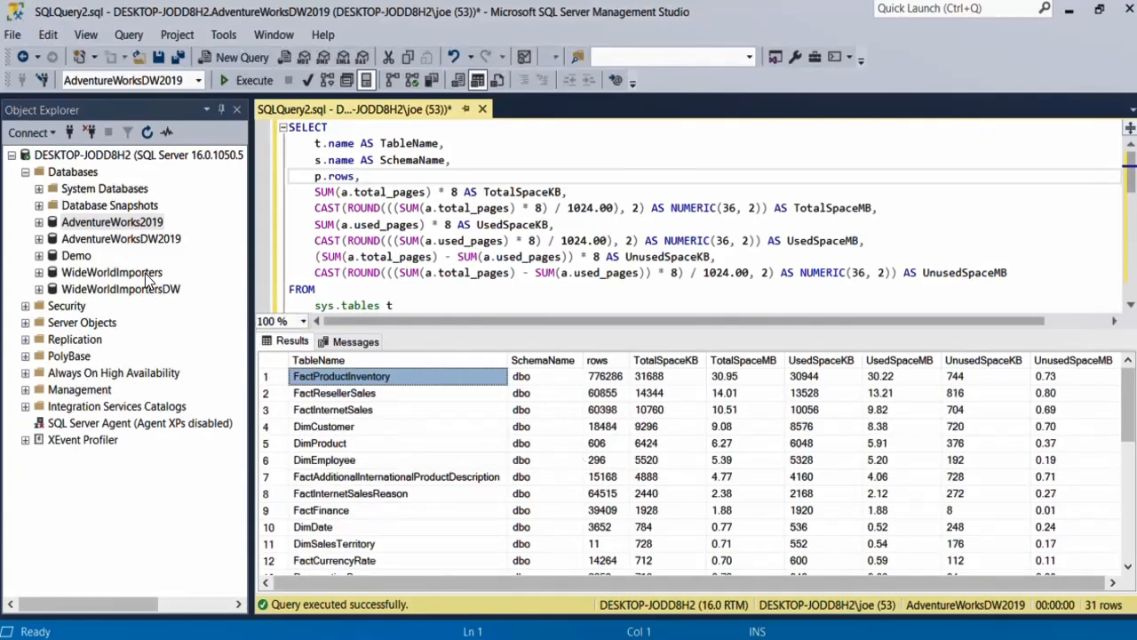
Step: Run the query on WideWorldImporters, returning 58 tables with Invoices largest at 102.89 MB
left_click(199, 80)
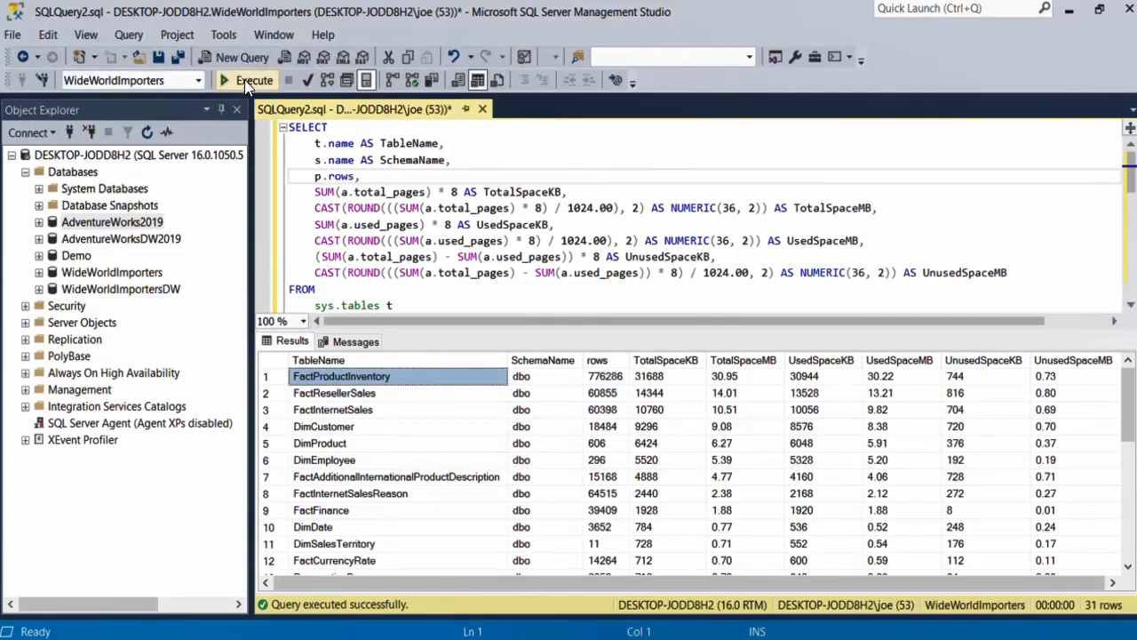
left_click(253, 80)
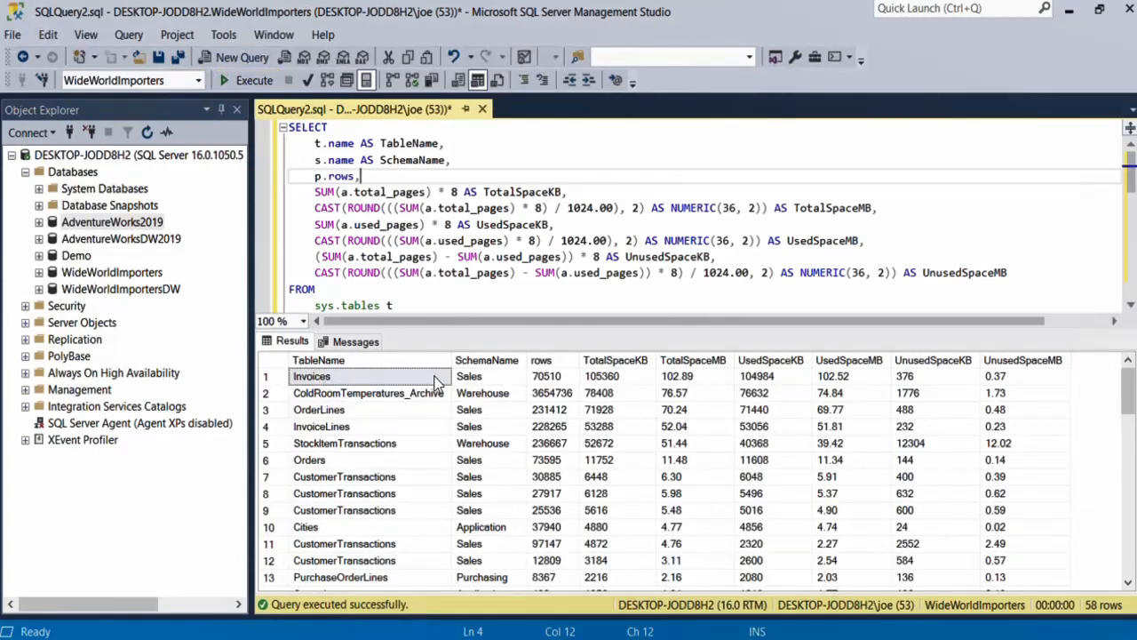
mouse_move(406, 387)
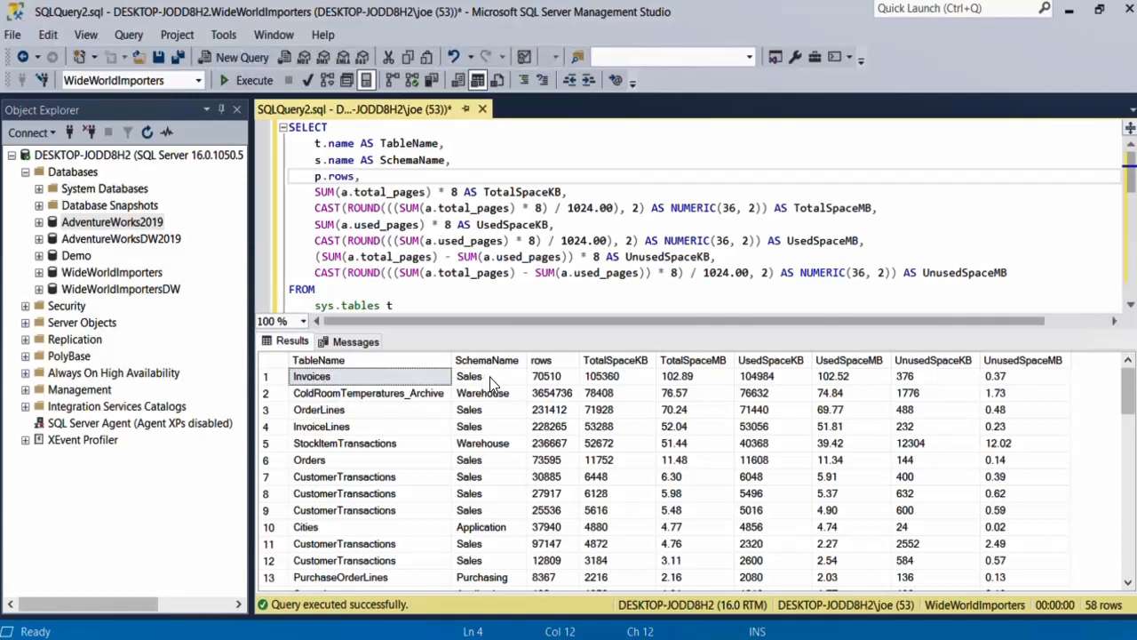
mouse_move(837, 277)
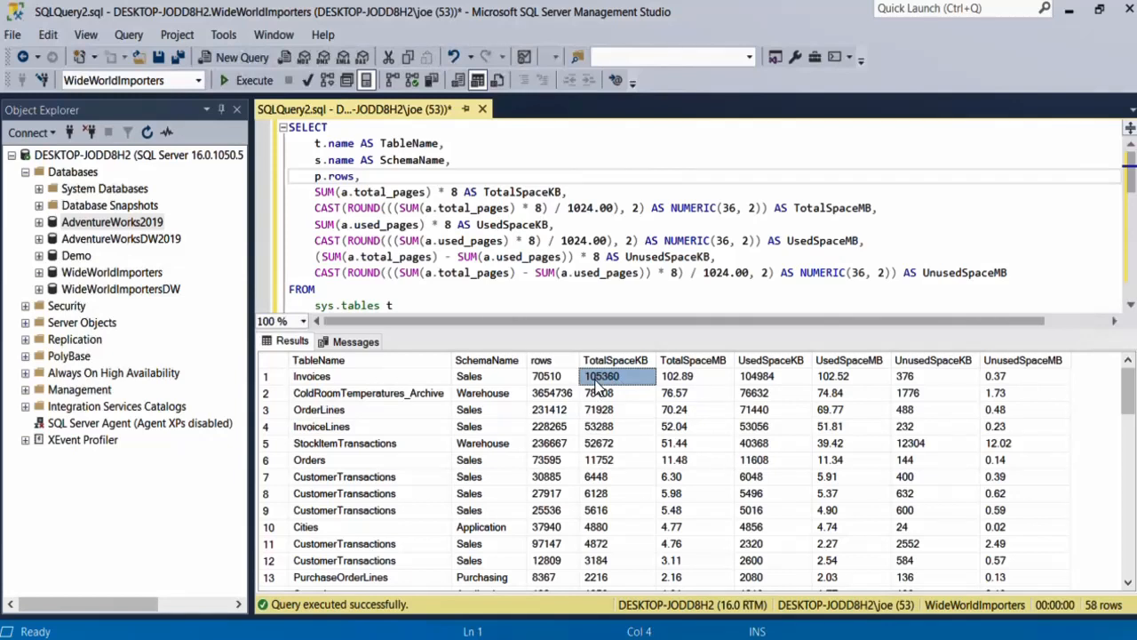
mouse_move(600, 393)
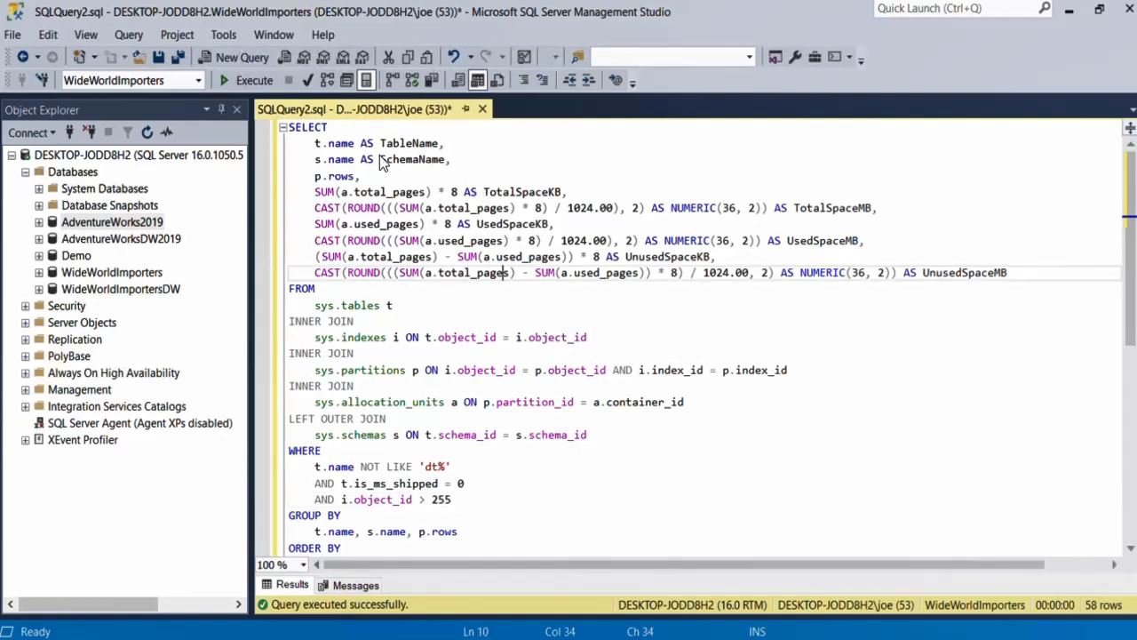
double_click(408, 143)
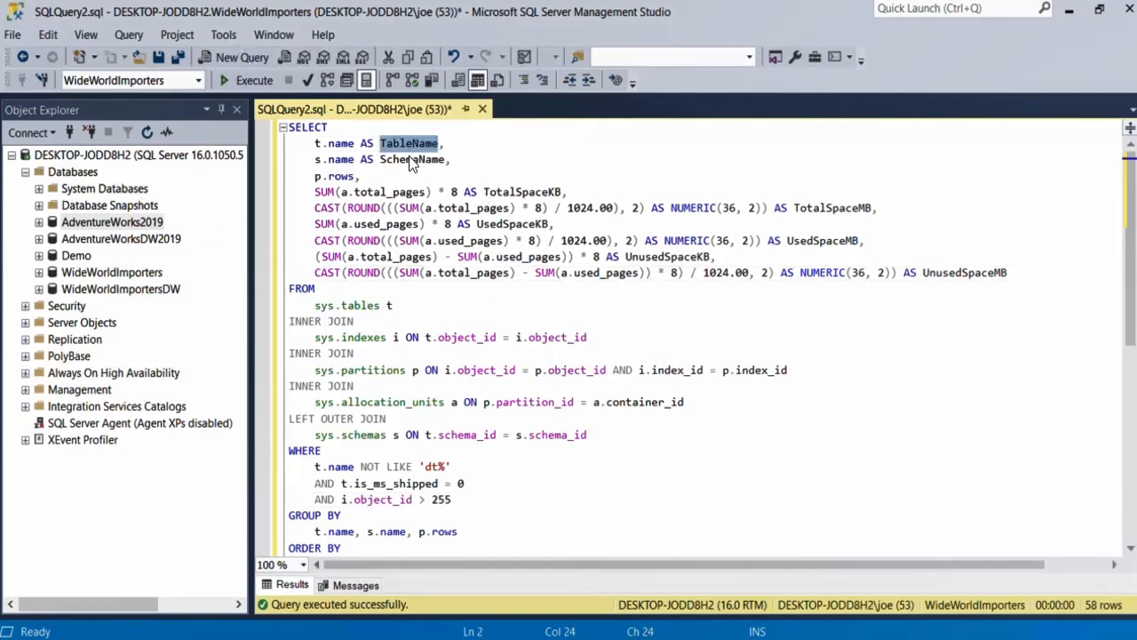
double_click(413, 159)
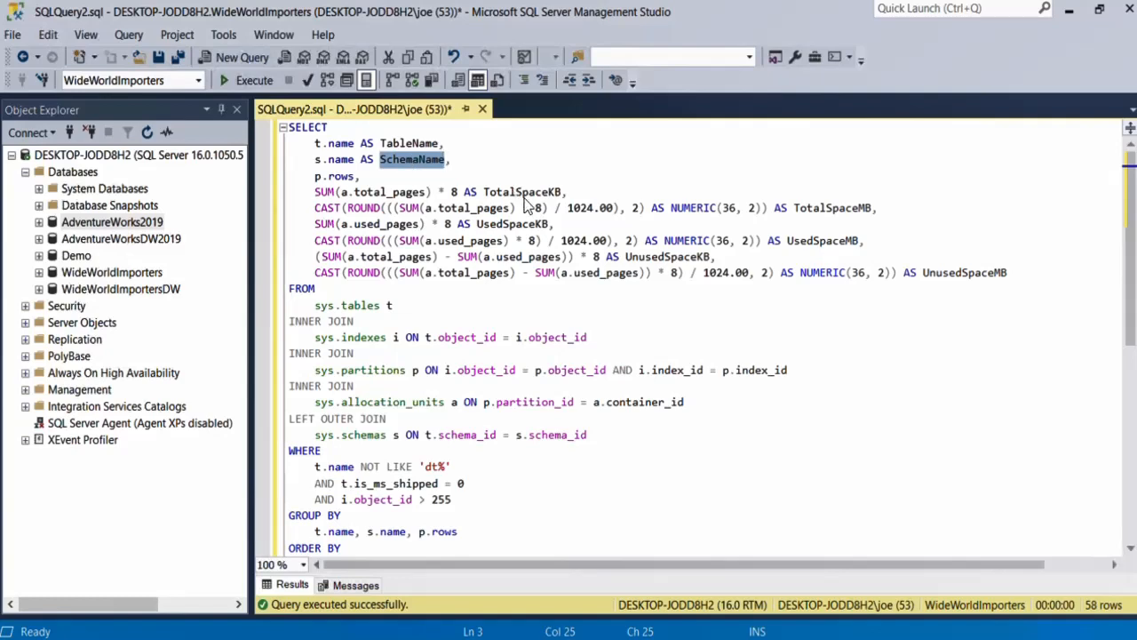
double_click(520, 191)
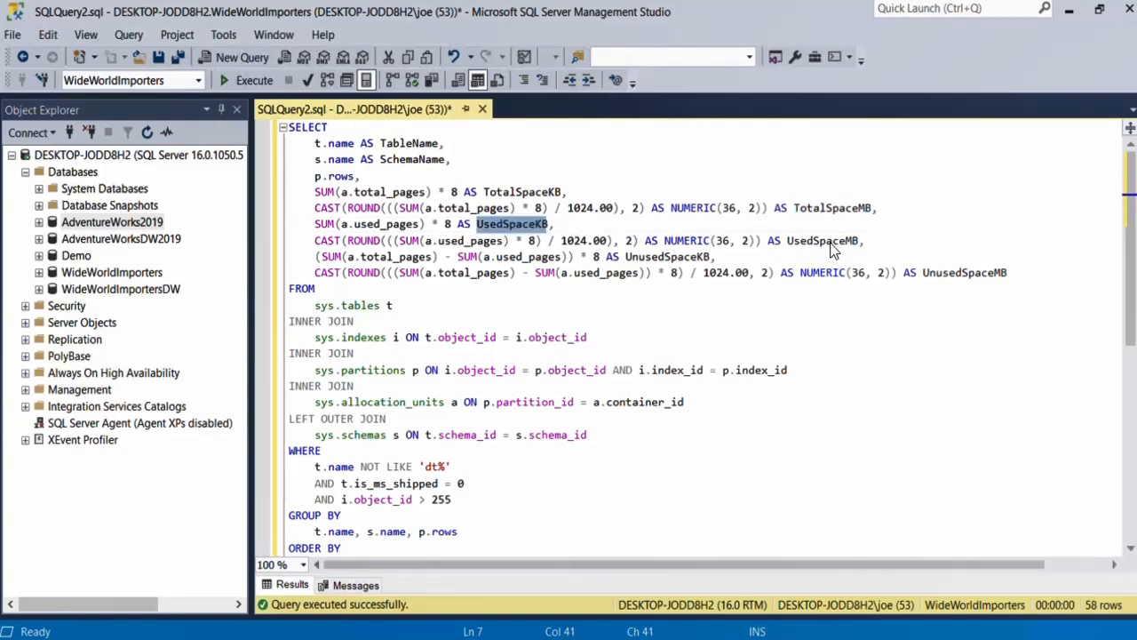
double_click(667, 256)
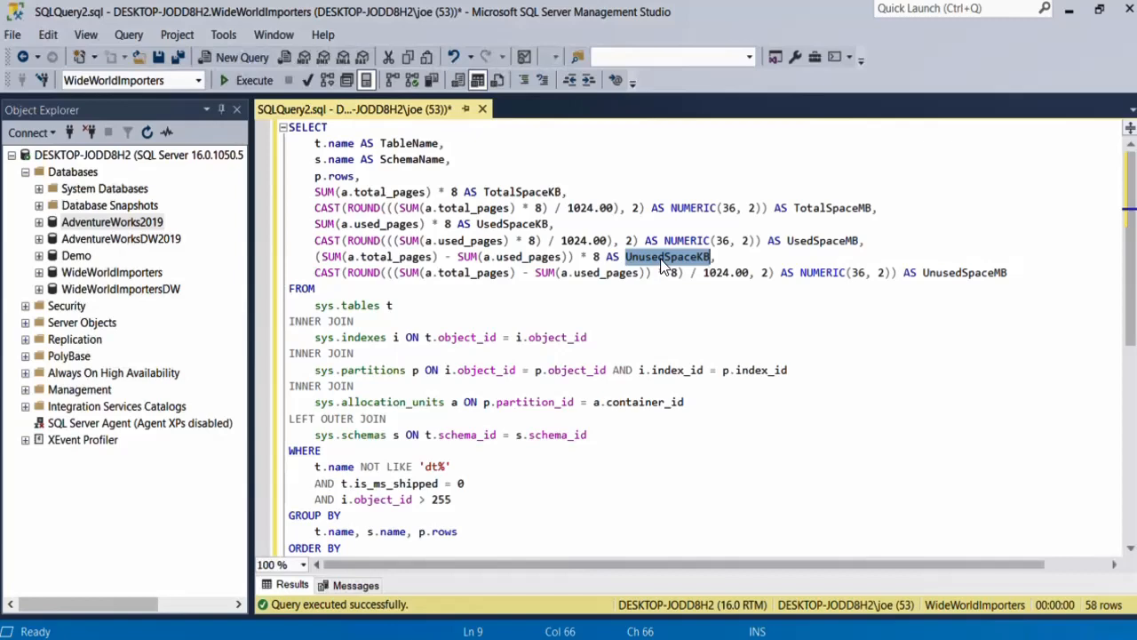
double_click(964, 273)
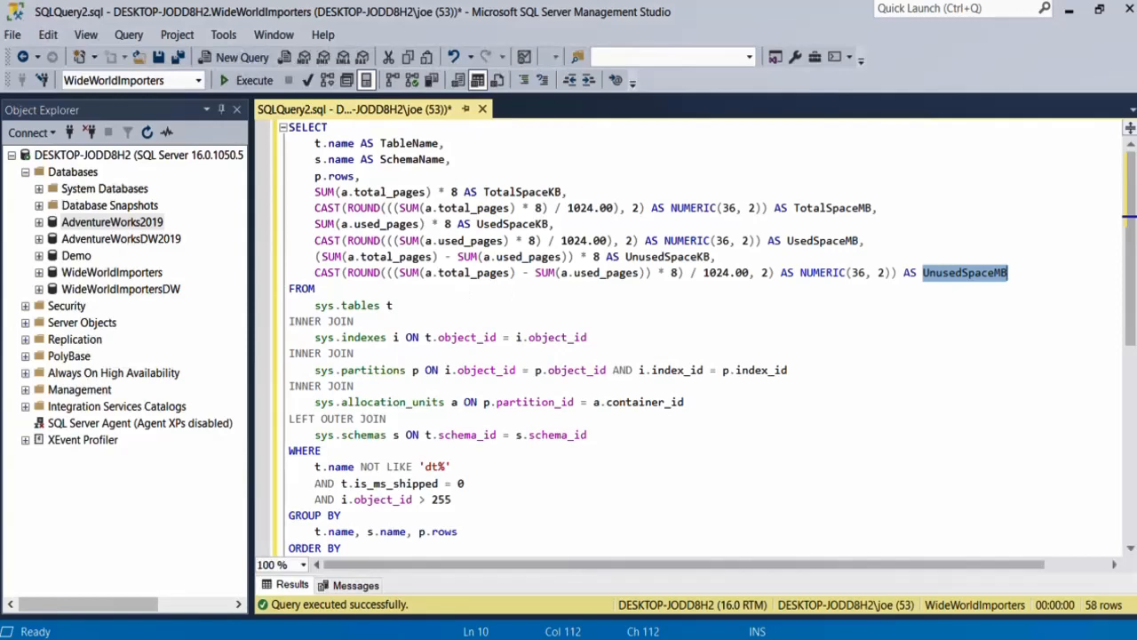
mouse_move(493, 297)
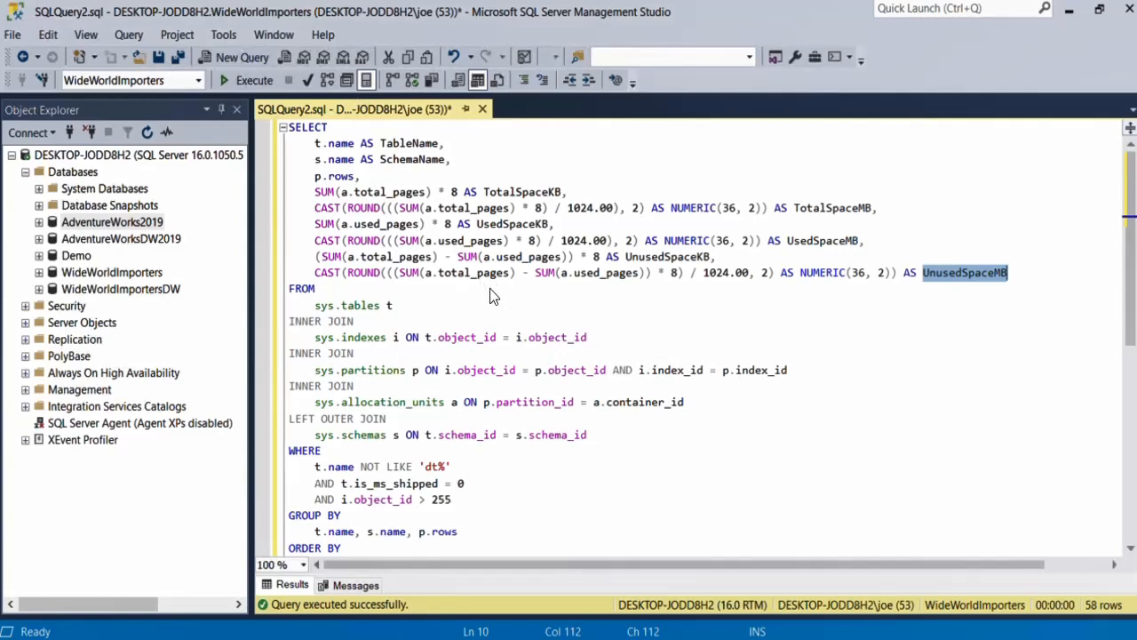
mouse_move(484, 288)
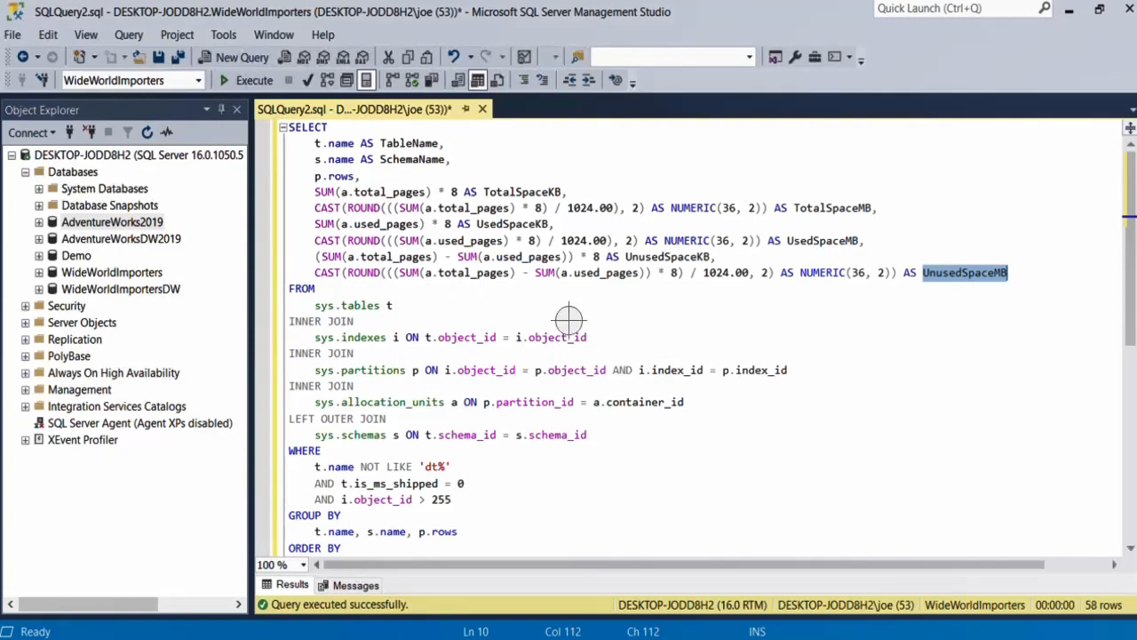
left_click(393, 320)
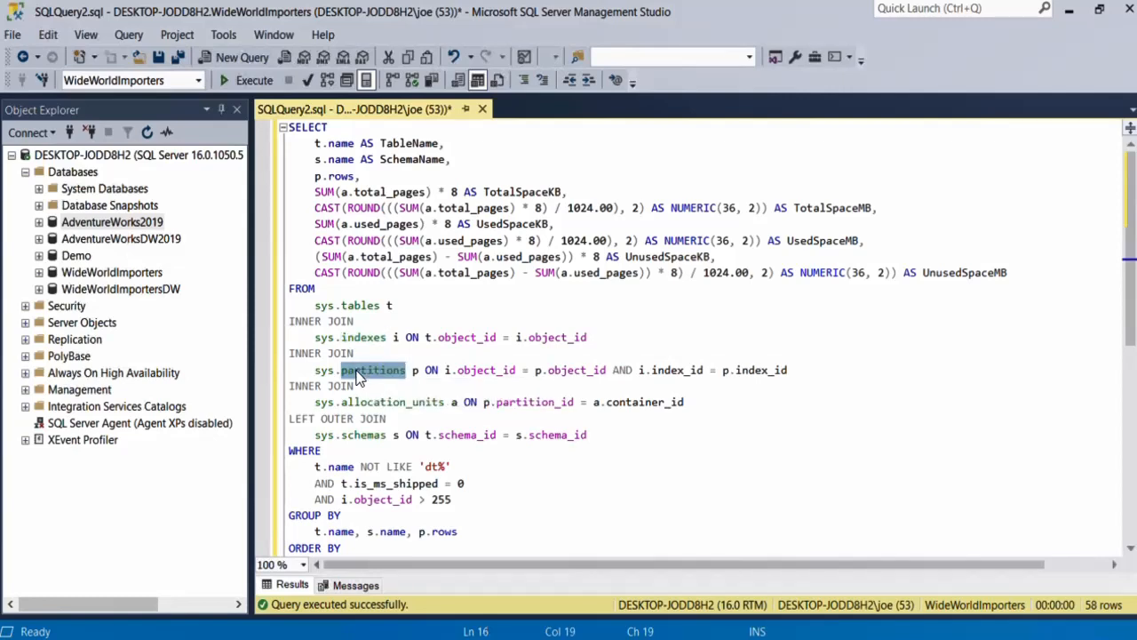
double_click(384, 401)
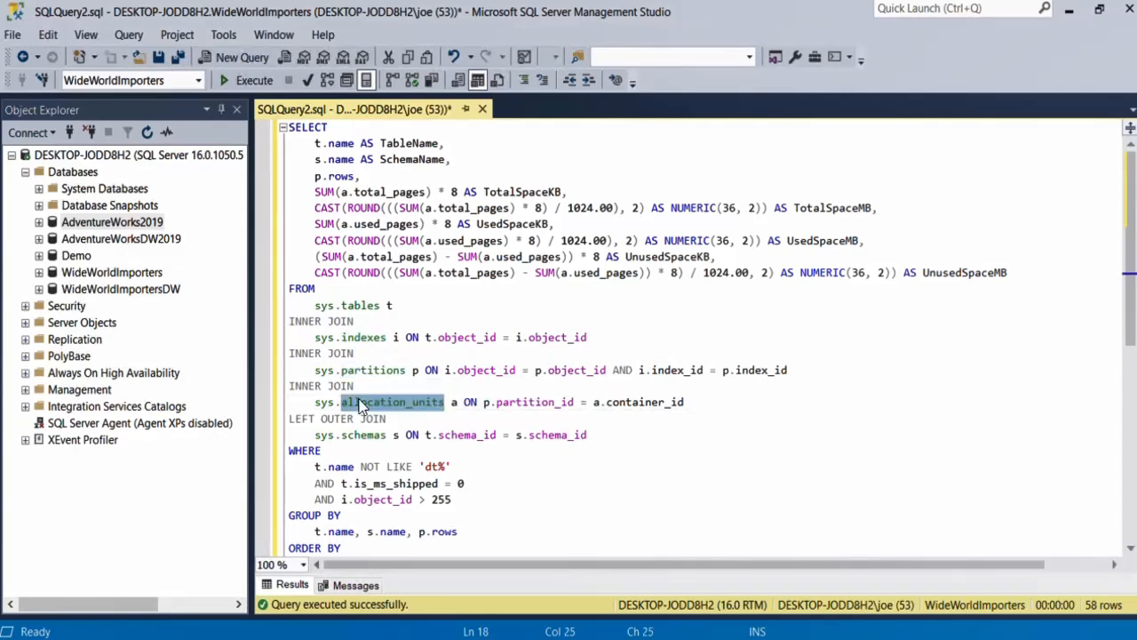
double_click(364, 434)
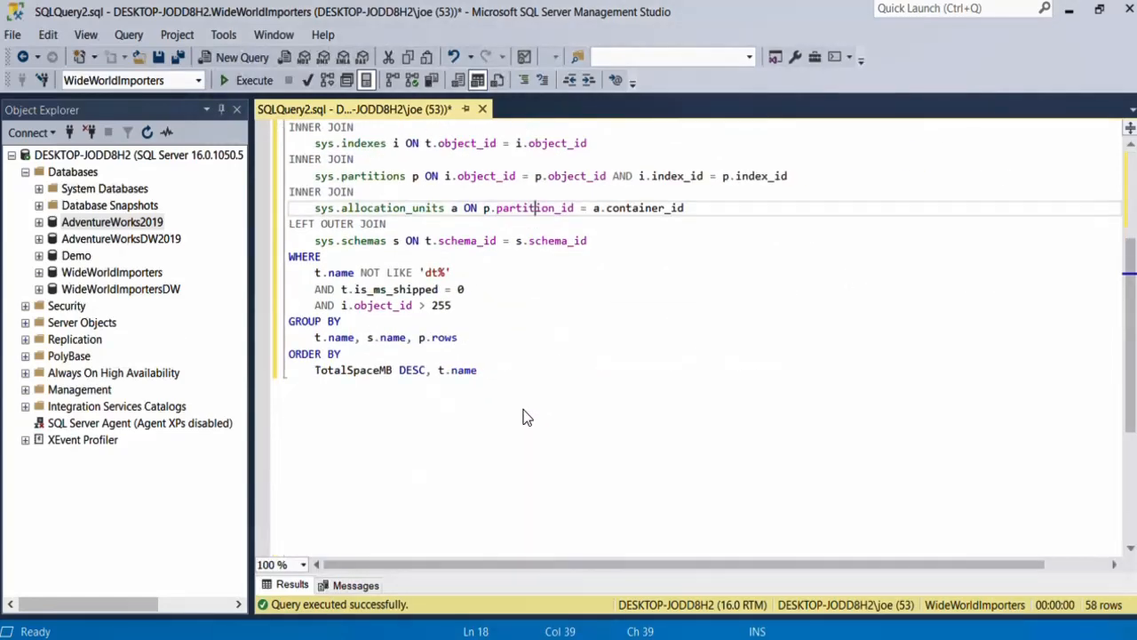
mouse_move(369, 376)
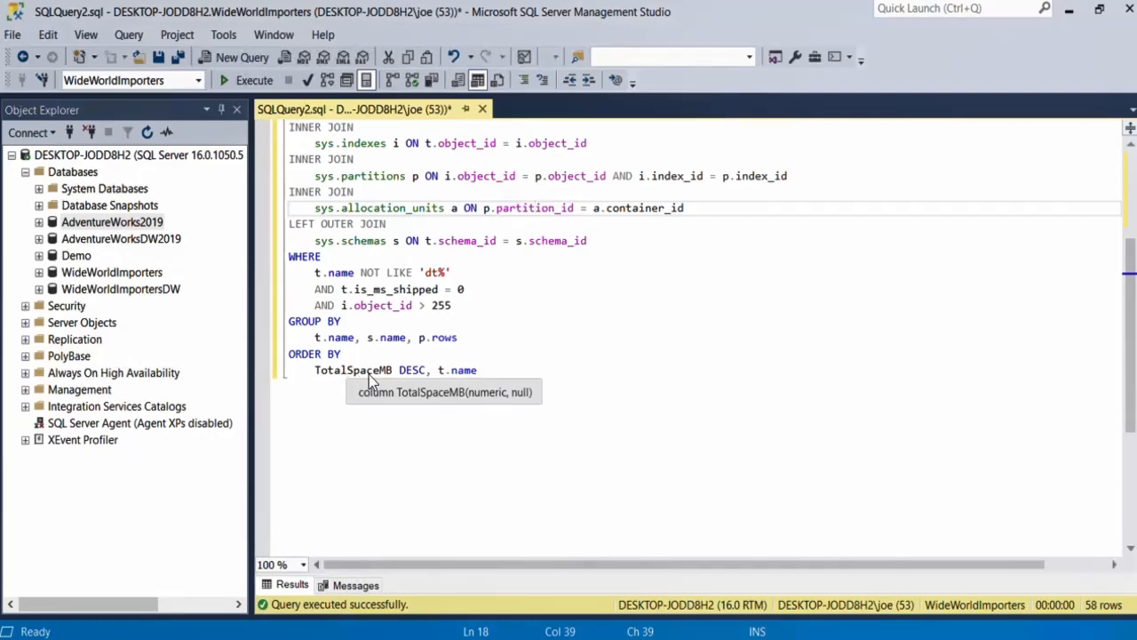
double_click(354, 370)
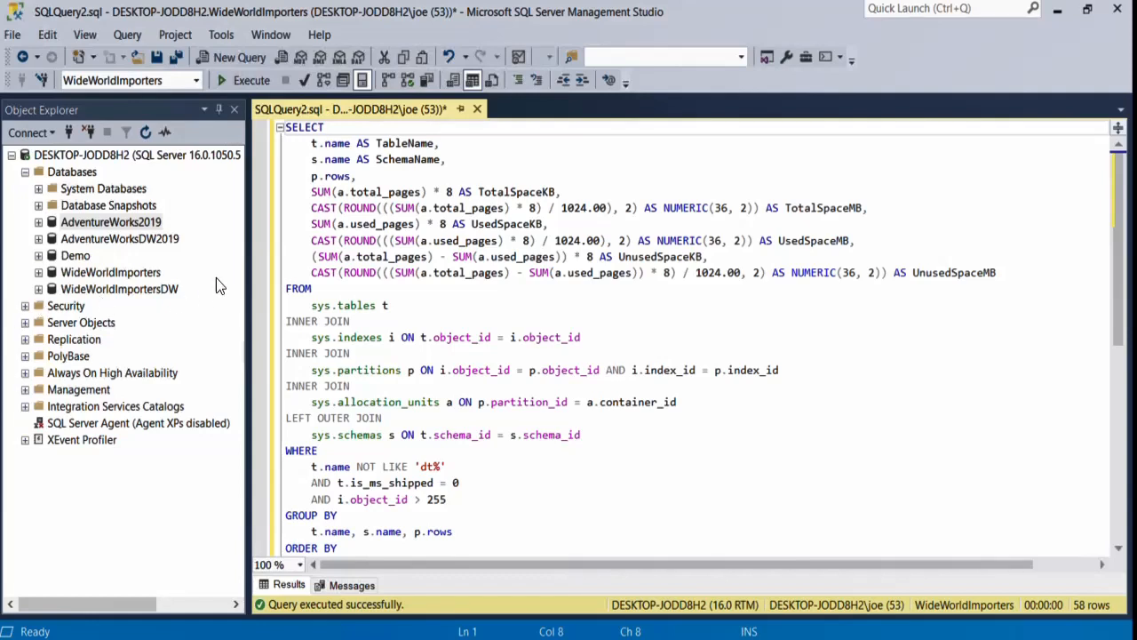
Step: Open AdventureWorks2019's Standard Reports > Disk Usage by Top Tables report from Object Explorer
right_click(110, 221)
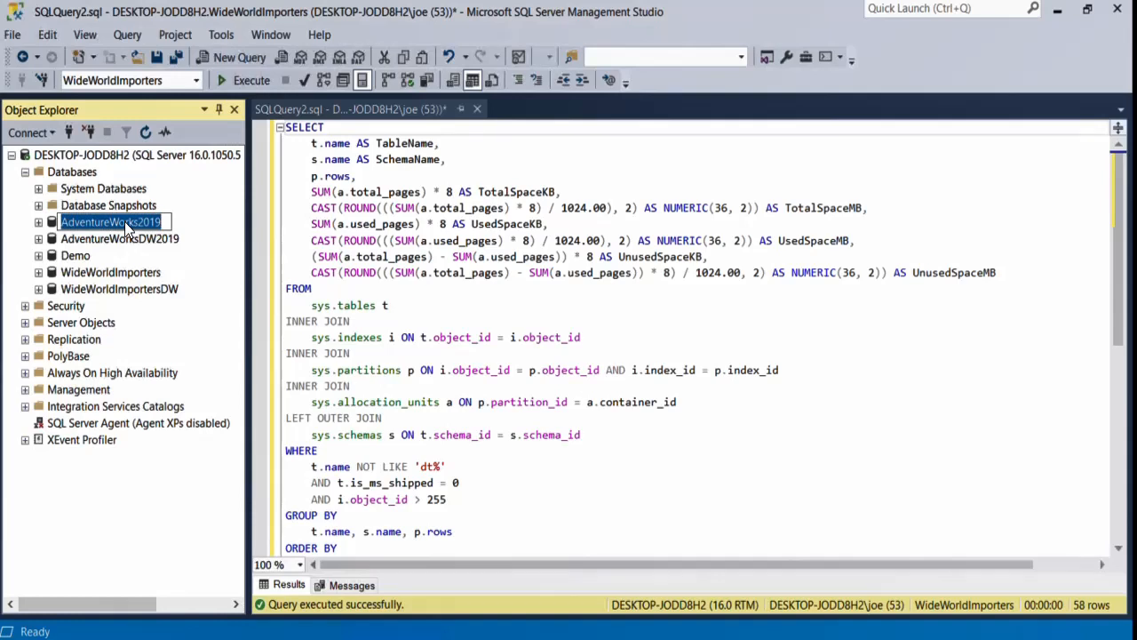
left_click(108, 205)
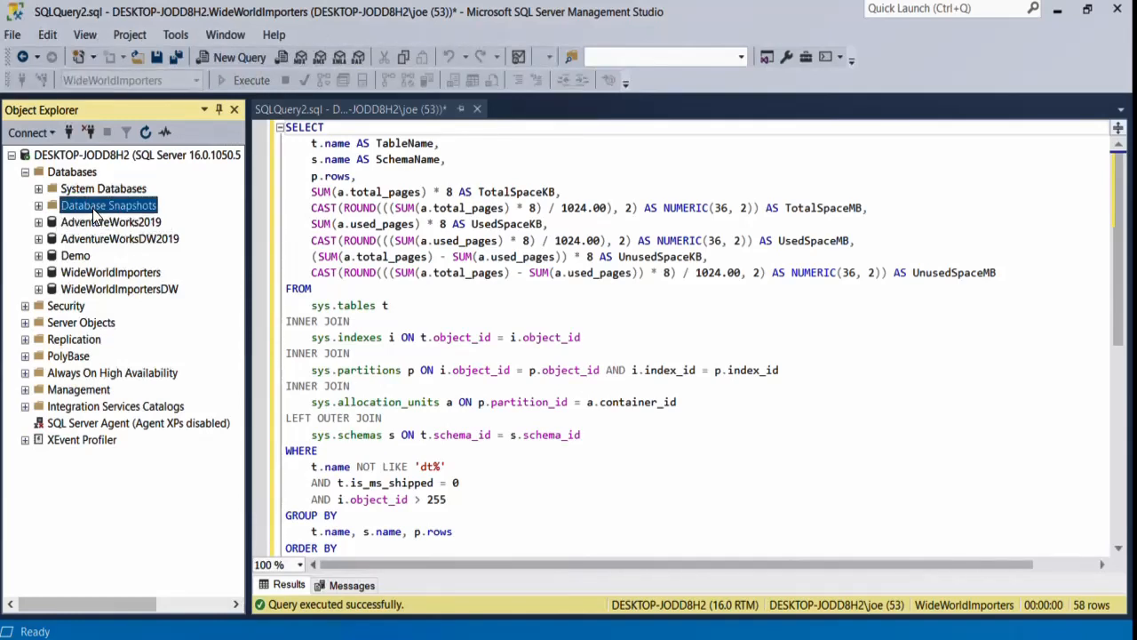
right_click(89, 221)
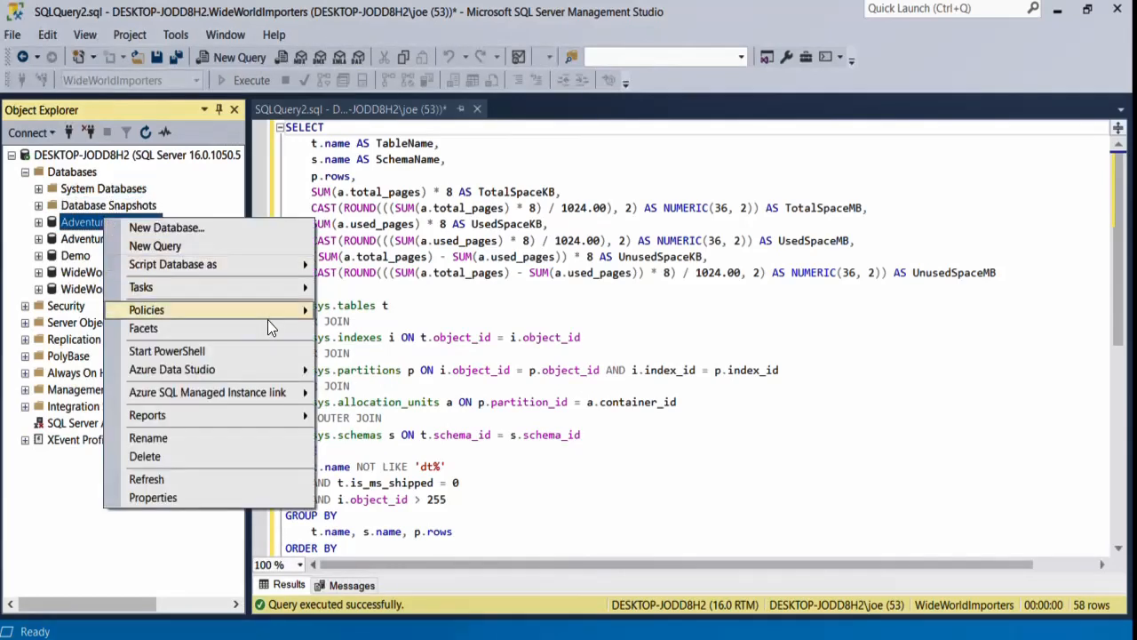
mouse_move(146, 415)
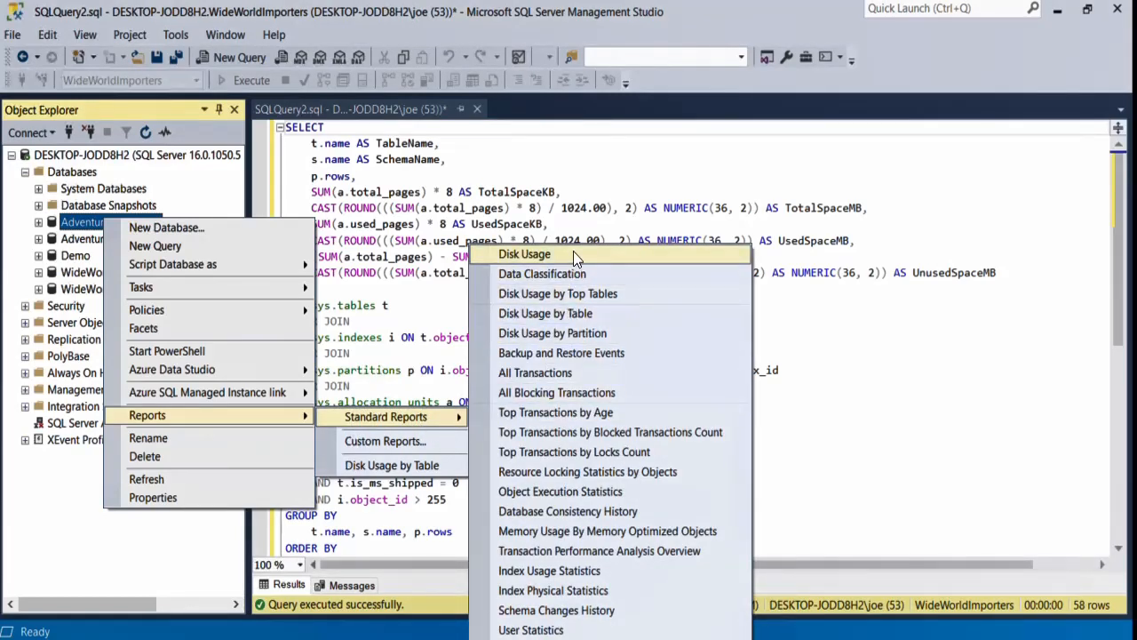
mouse_move(618, 262)
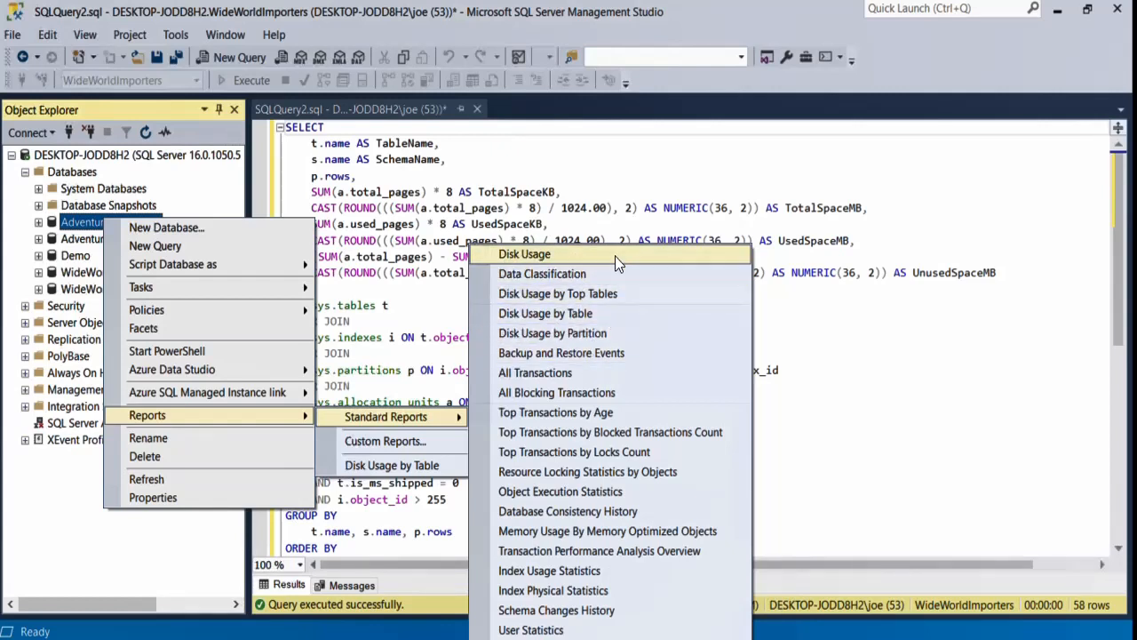
mouse_move(610, 352)
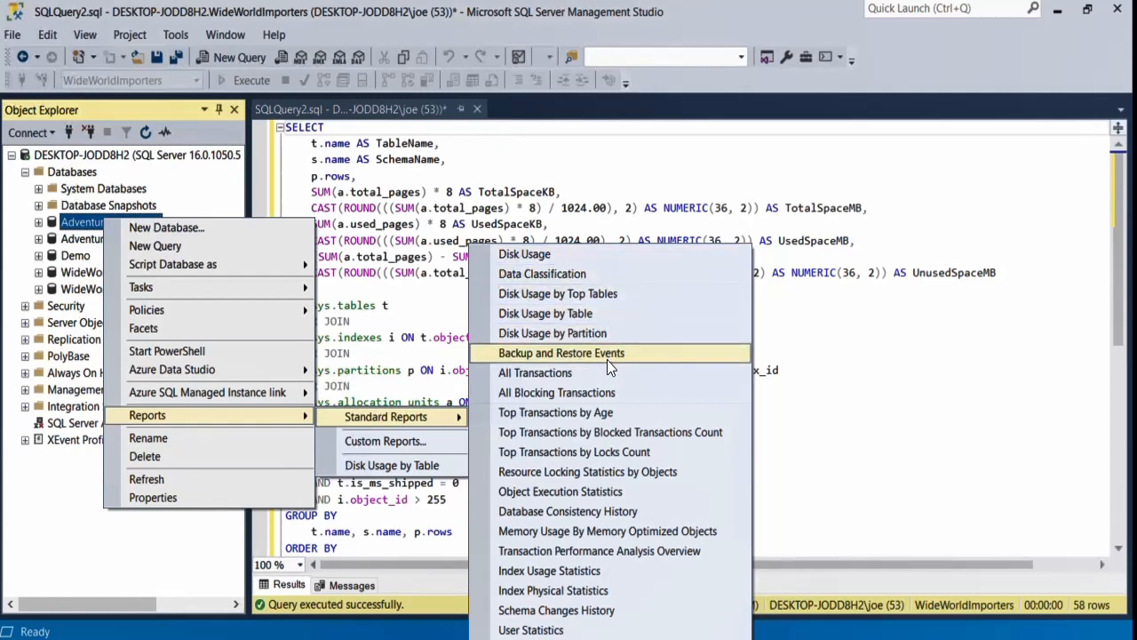
mouse_move(618, 327)
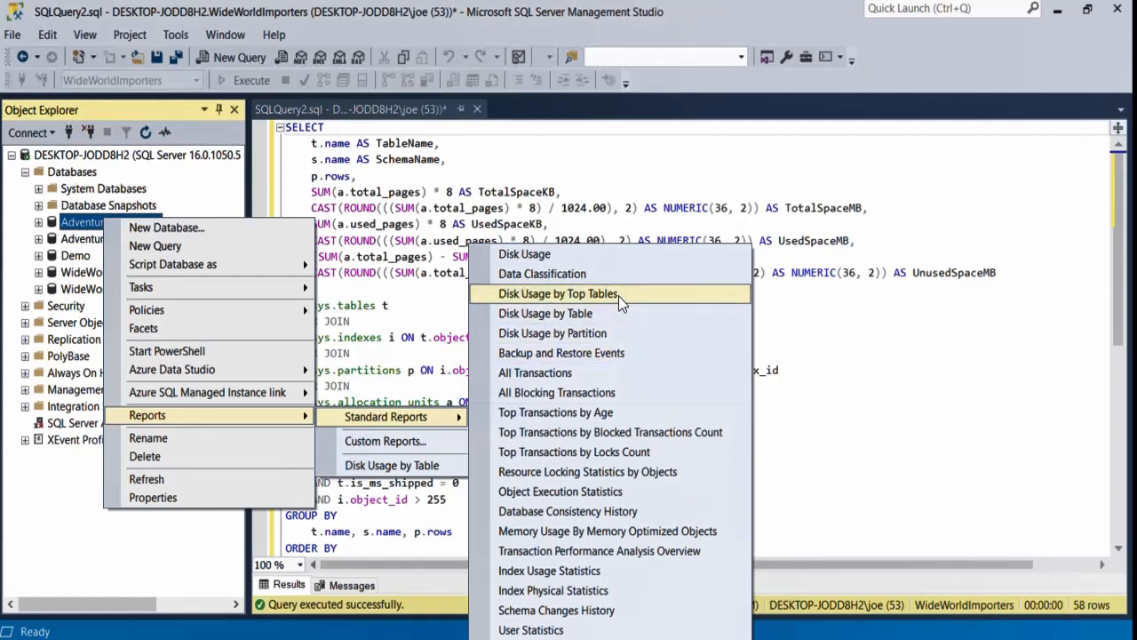
mouse_move(628, 302)
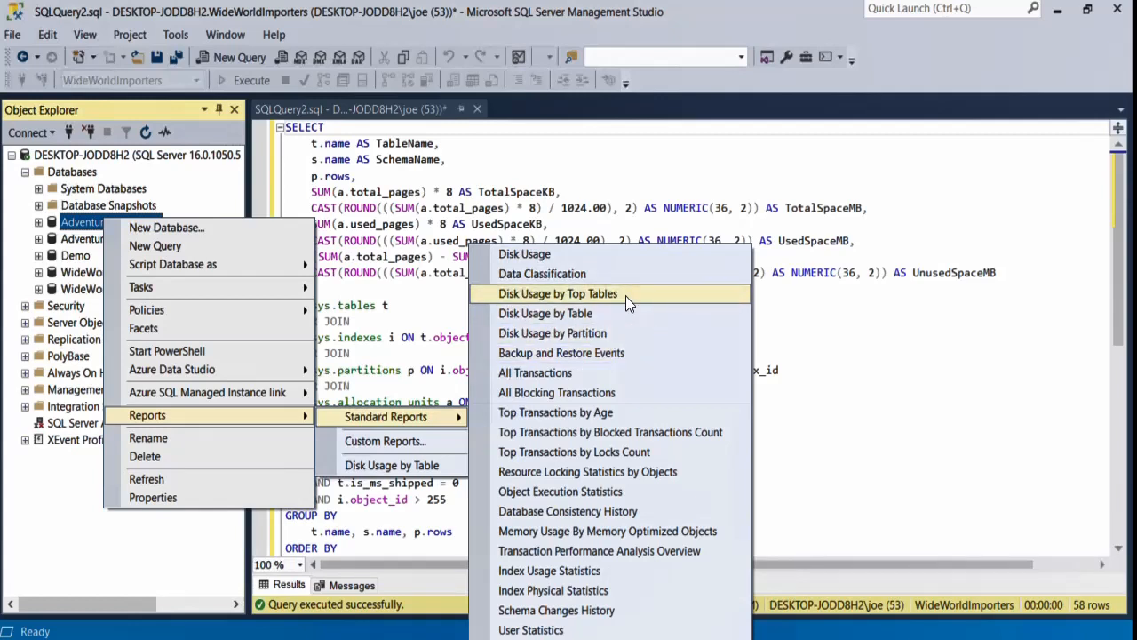
left_click(556, 293)
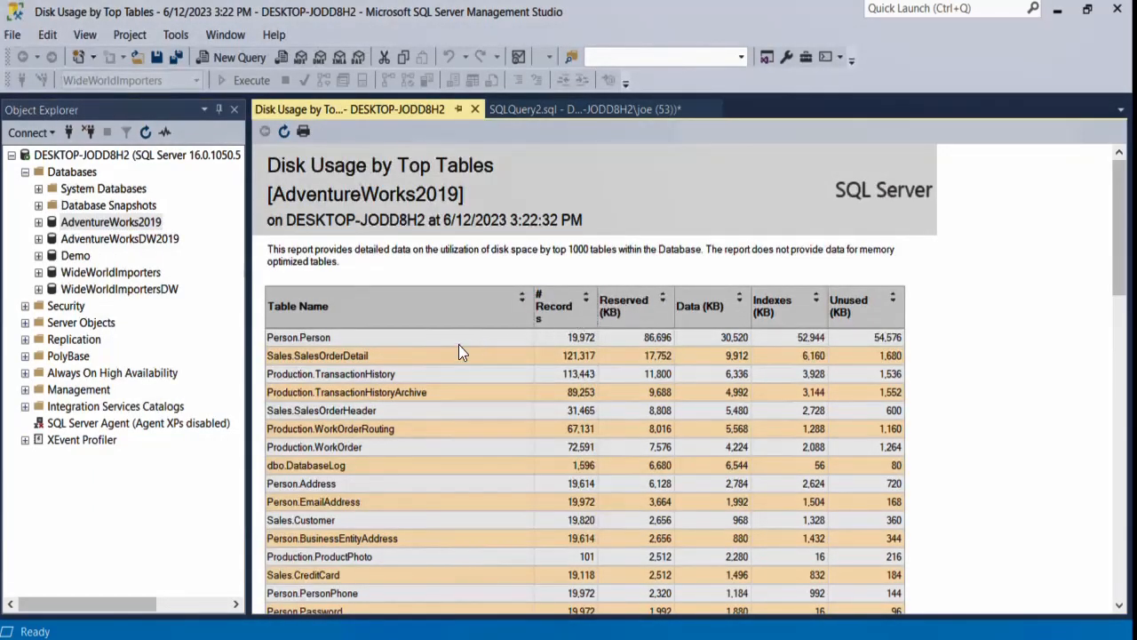
mouse_move(354, 392)
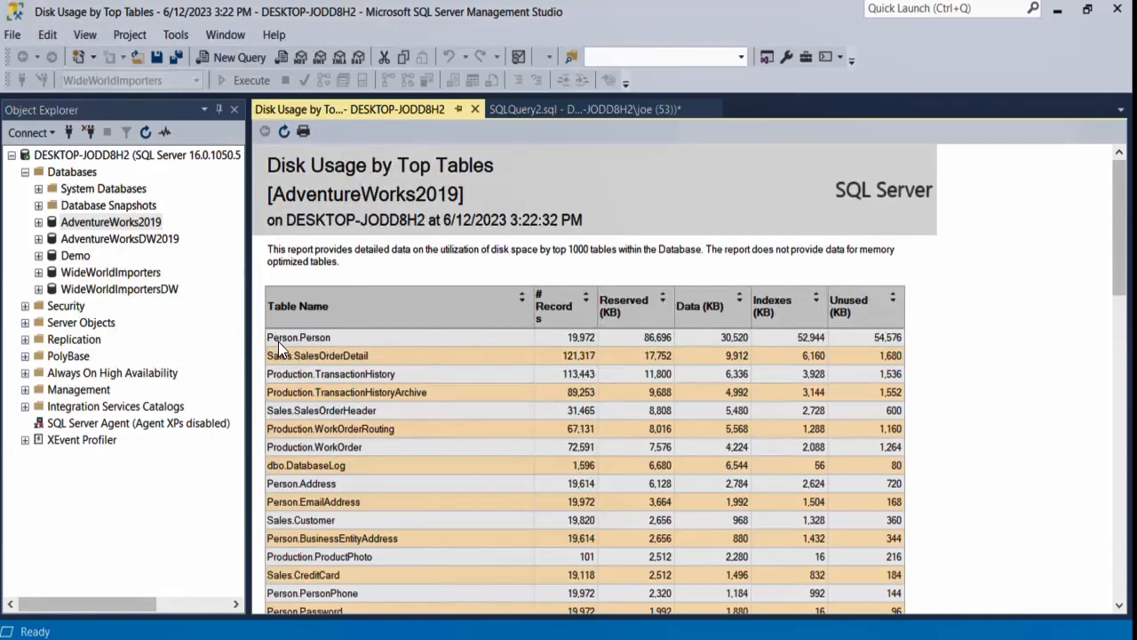
mouse_move(273, 345)
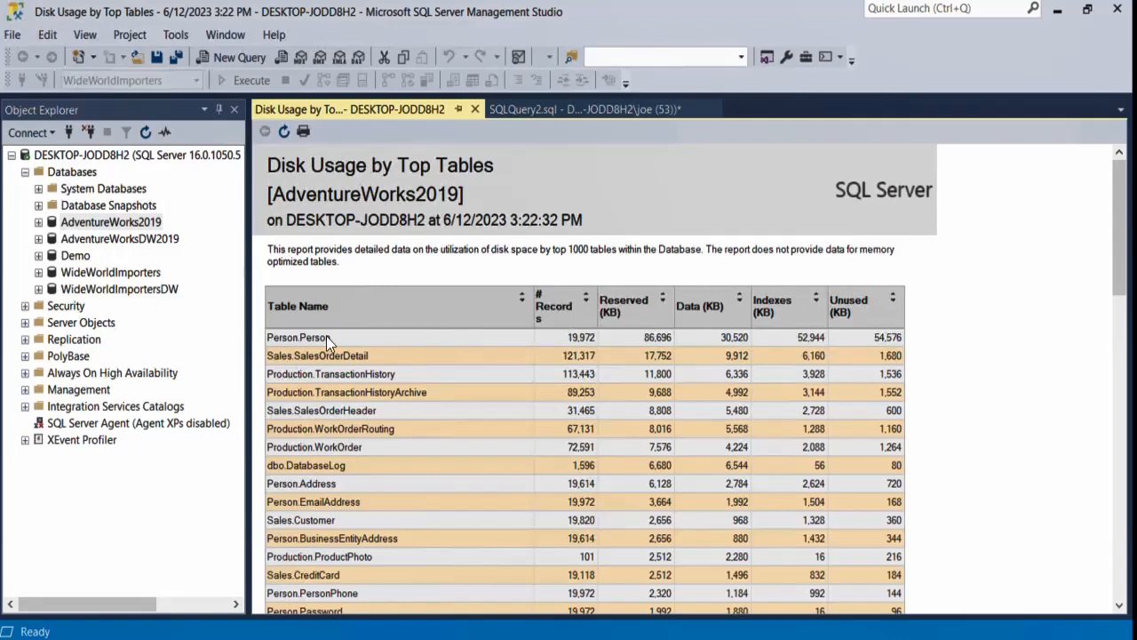
mouse_move(518, 344)
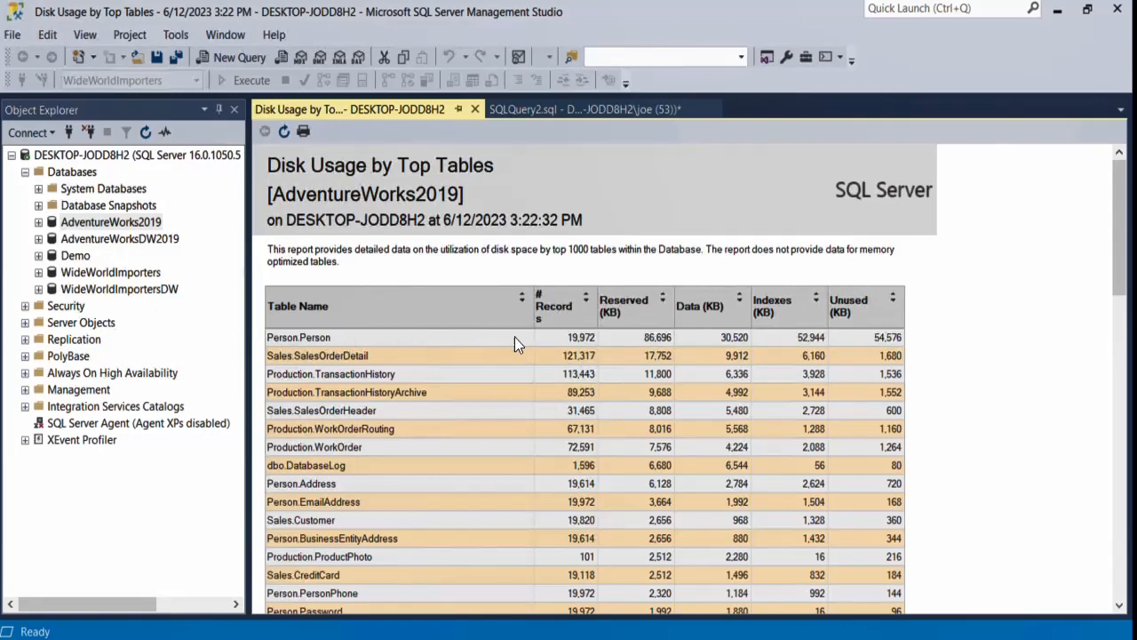
mouse_move(629, 337)
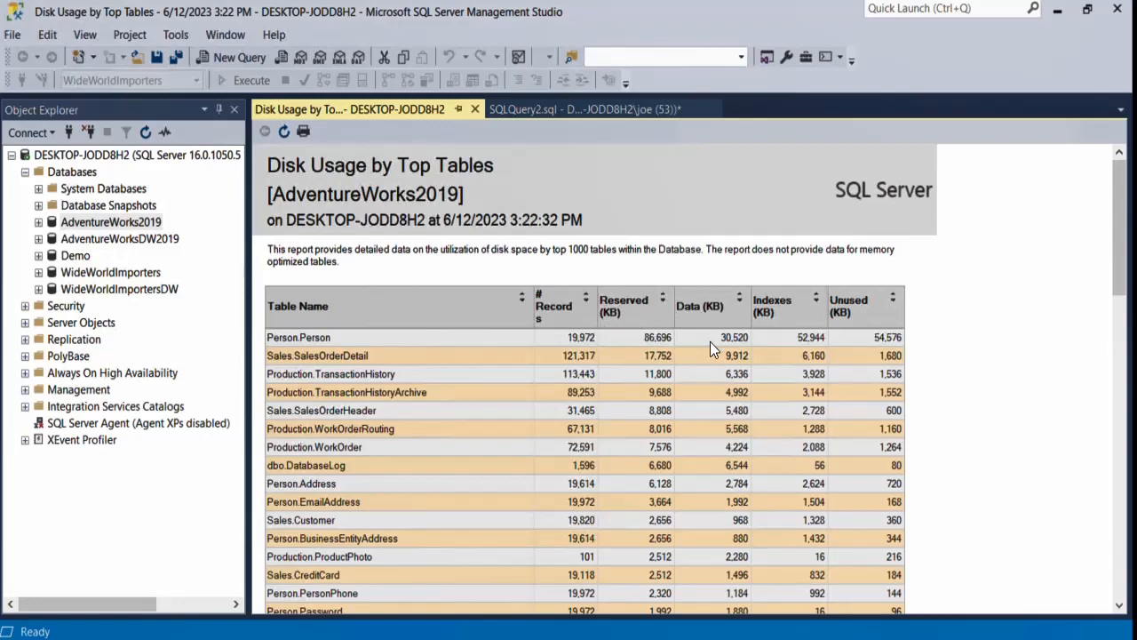
mouse_move(760, 331)
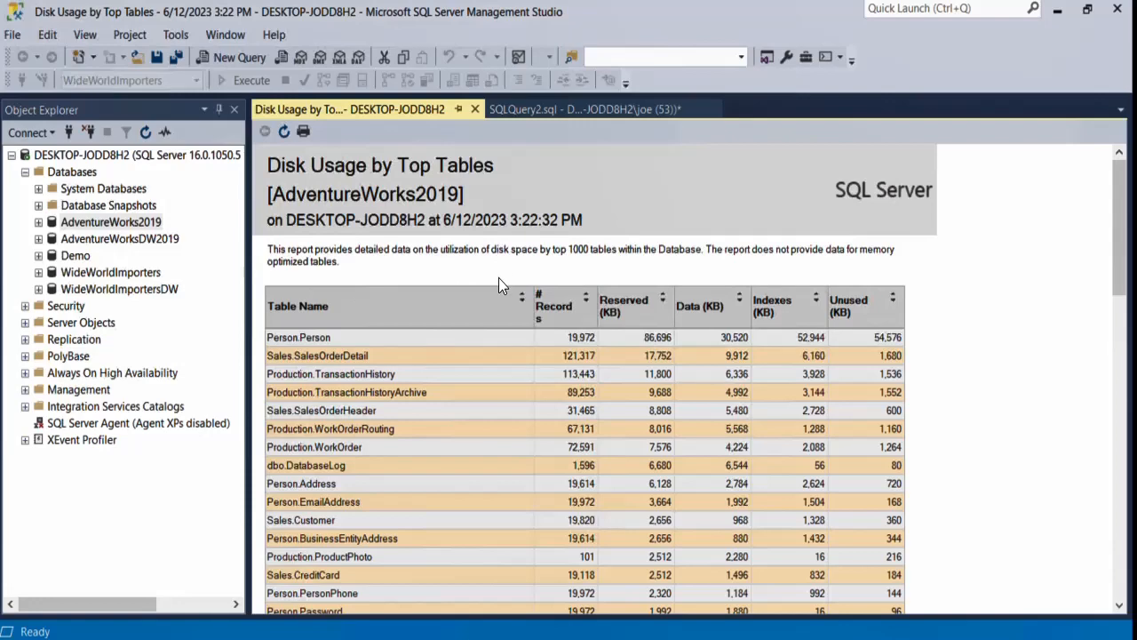
Step: Sort the report by # Records, then by Data (KB) largest first, putting Person.Person on top
scroll("down", 3)
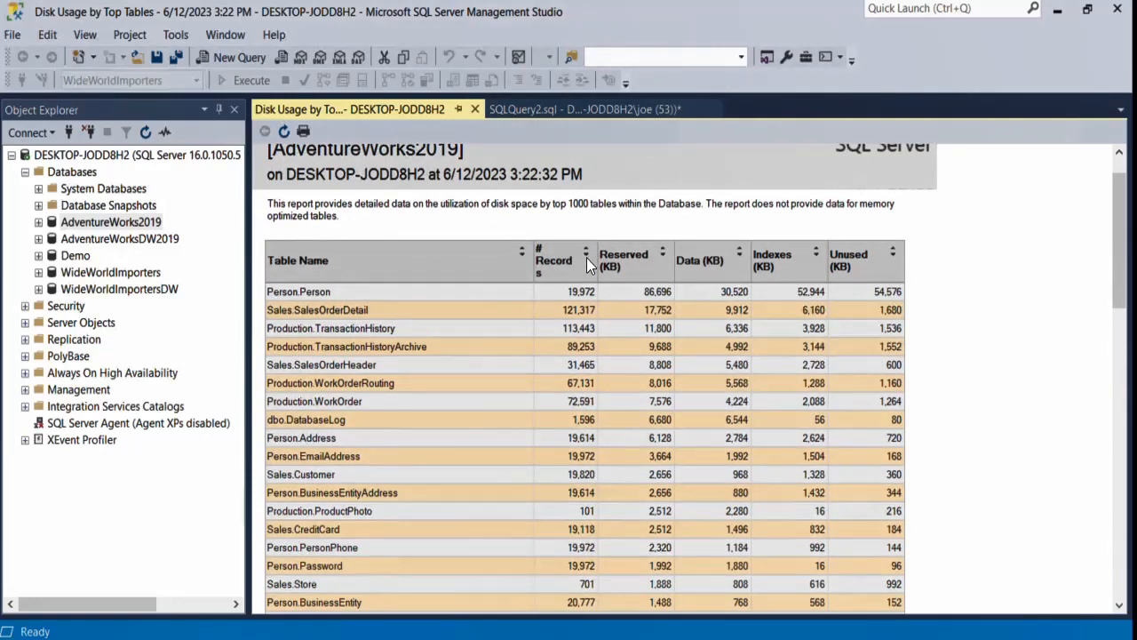
left_click(586, 253)
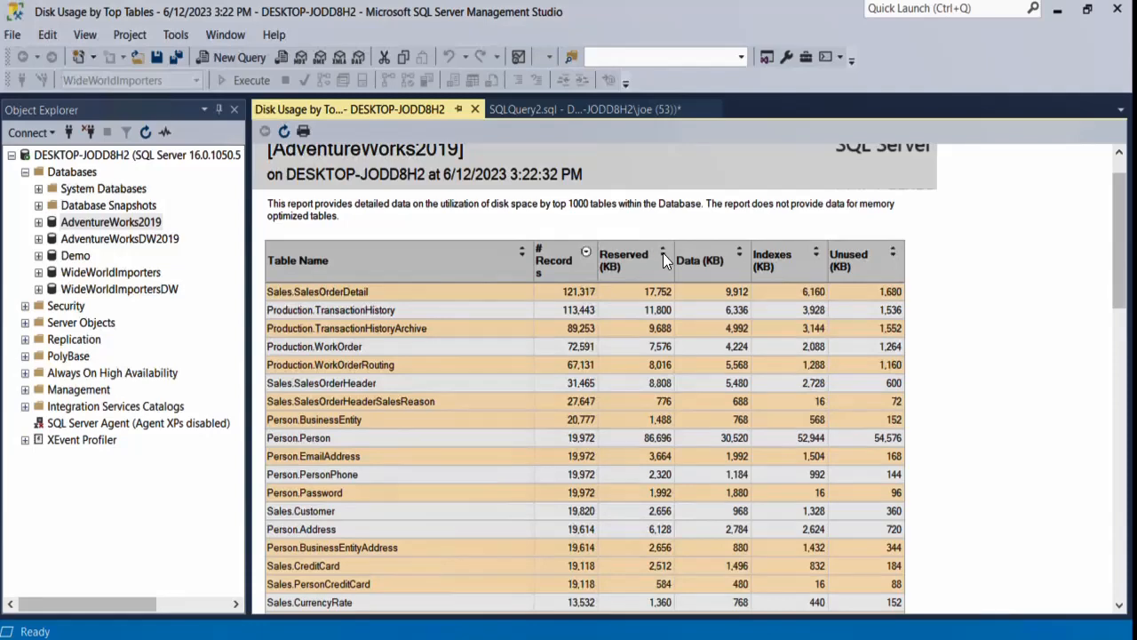
left_click(663, 254)
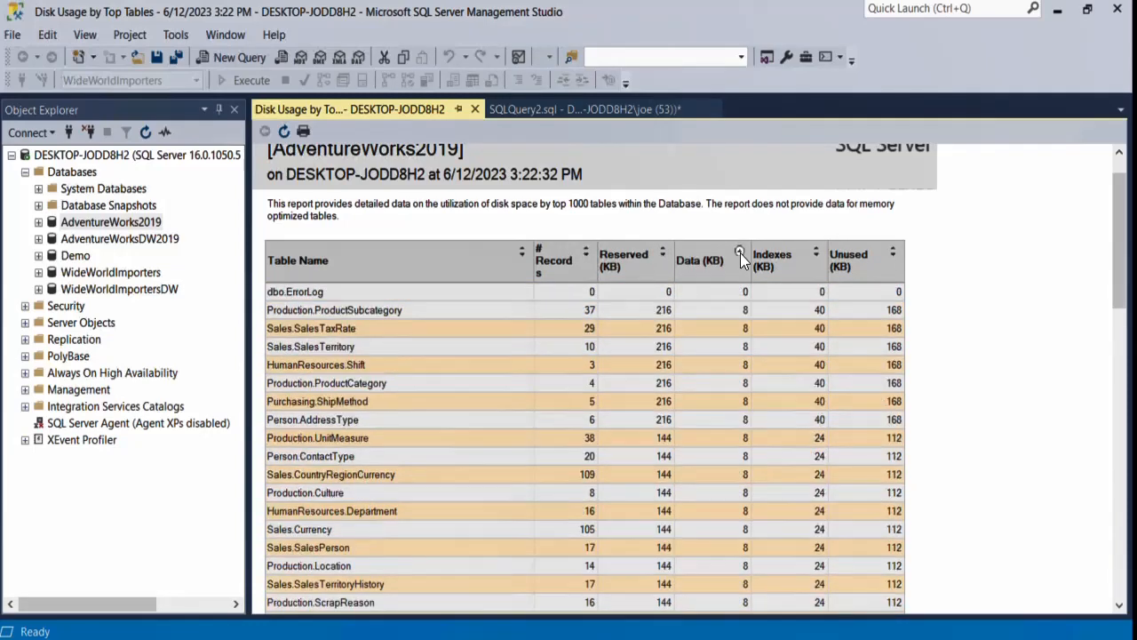
left_click(743, 251)
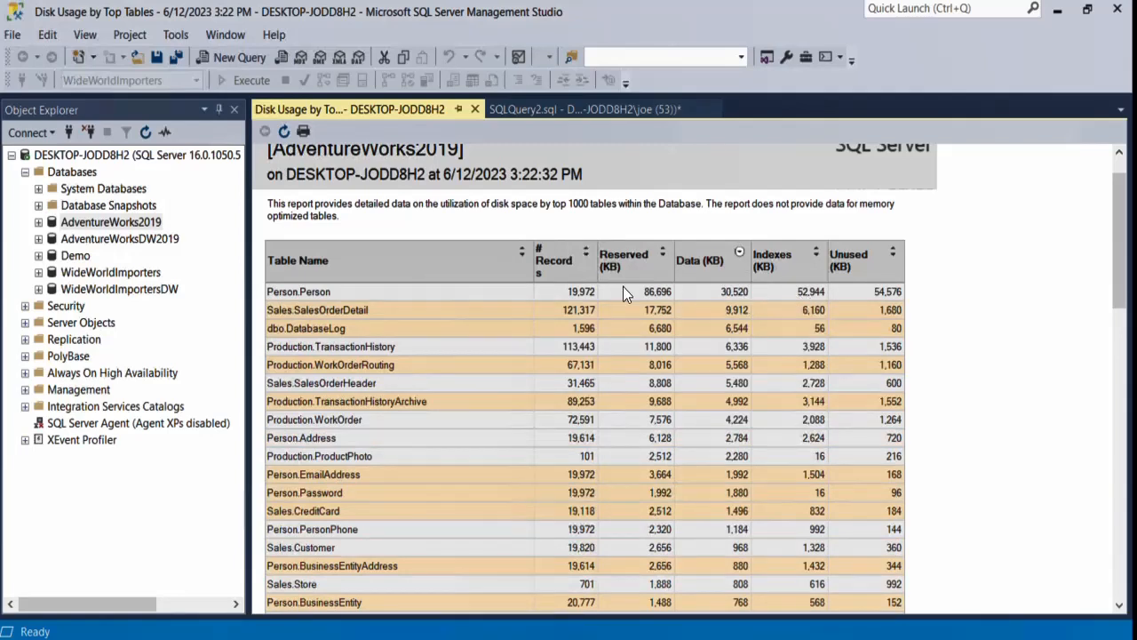